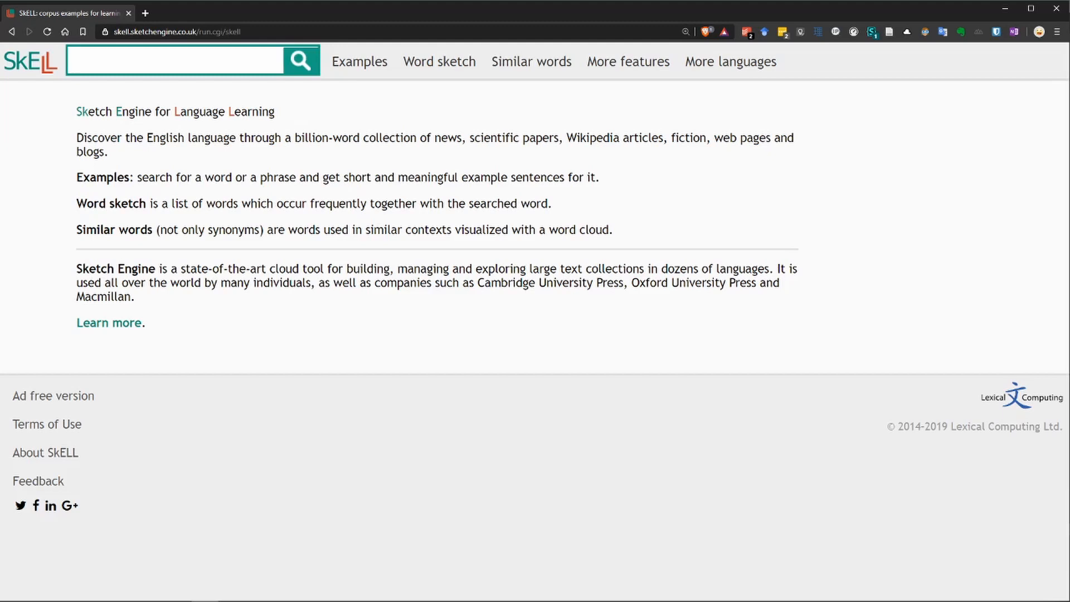
Step: Search SkELL for 'estimate' from the 'estim' suggestion to list its example sentences
click(174, 60)
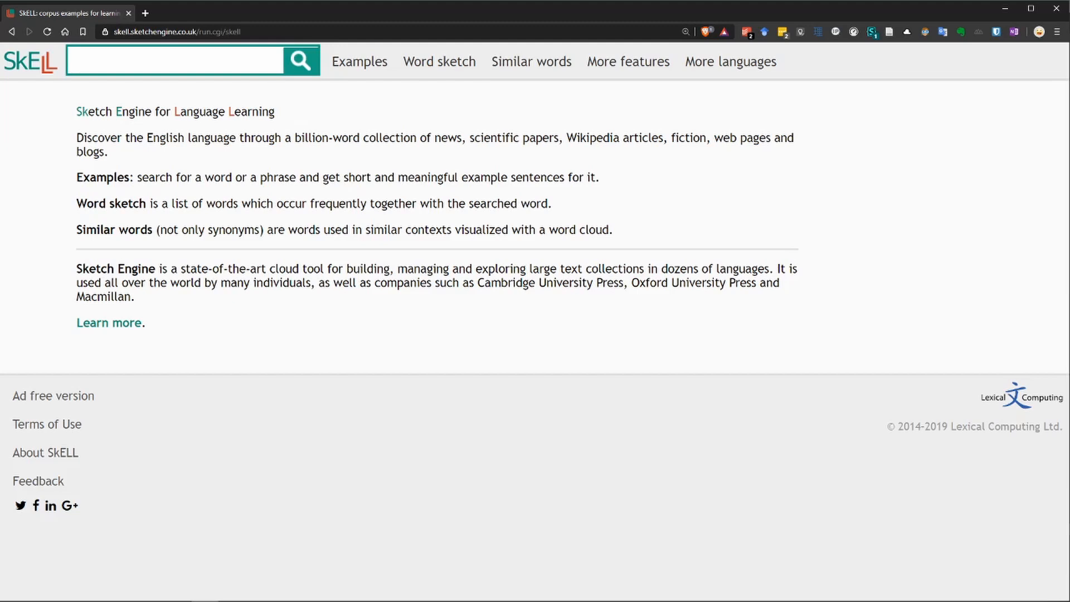
click(174, 60)
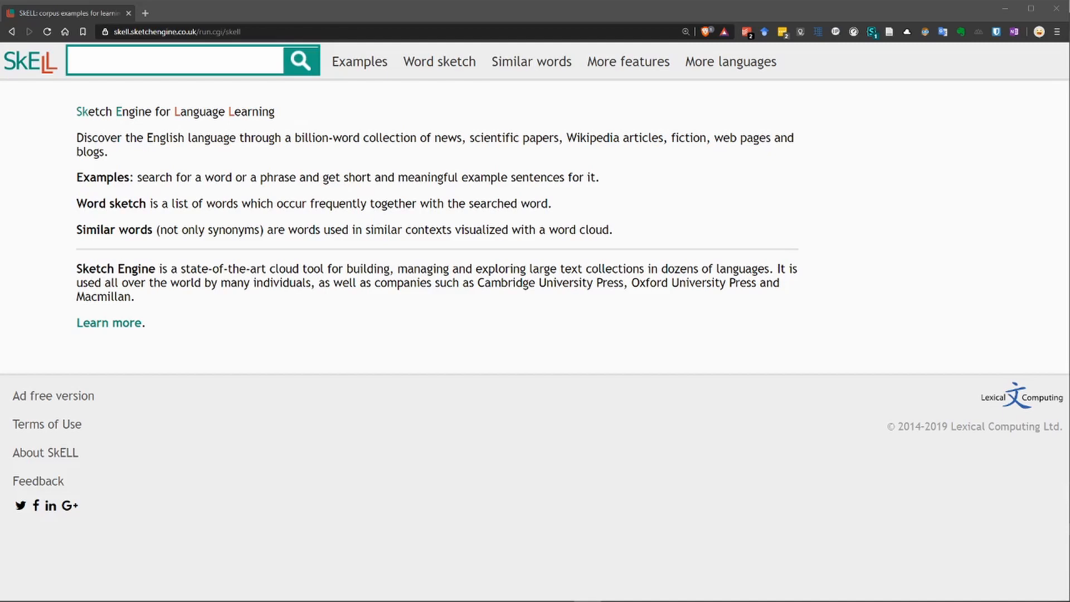
click(298, 60)
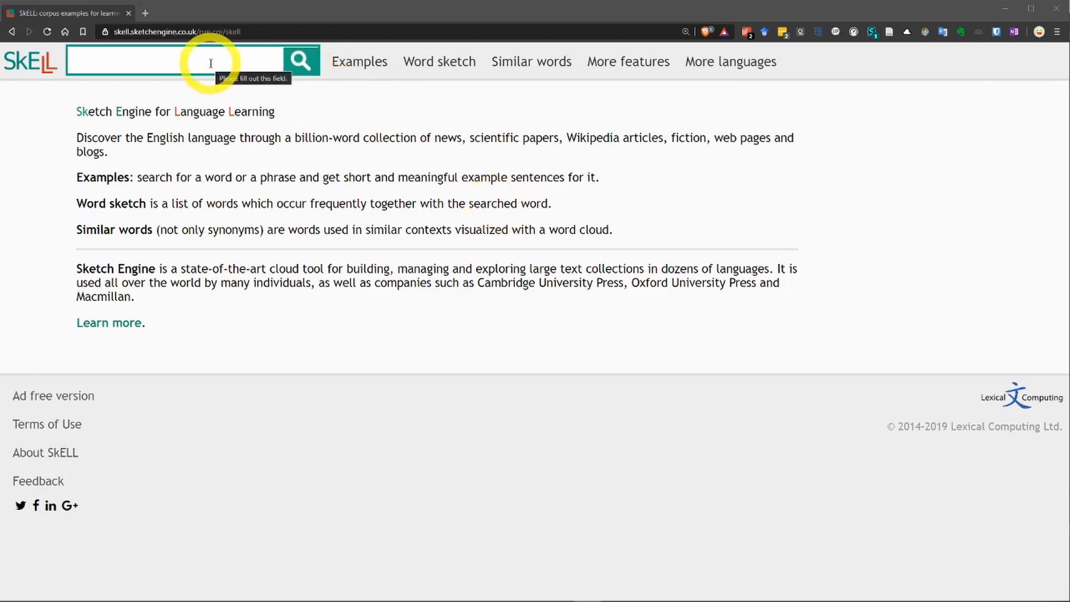
text(estim)
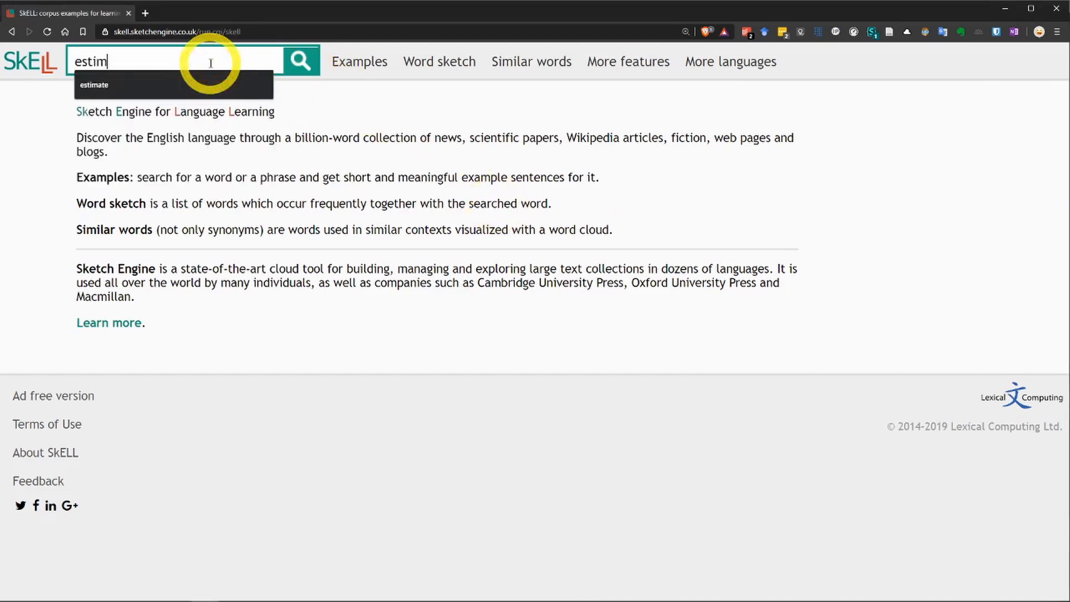
click(93, 85)
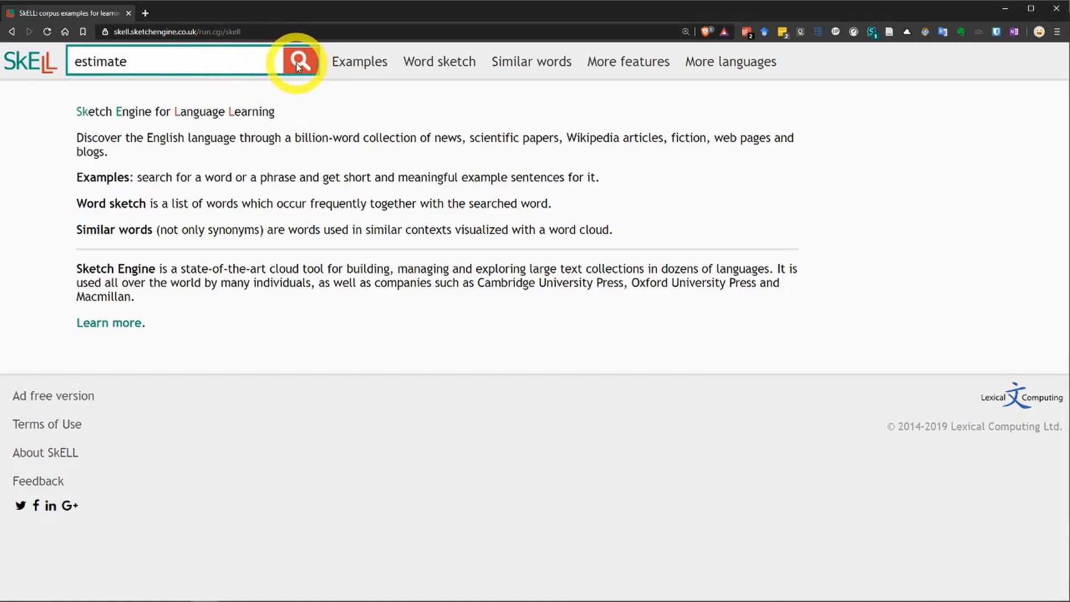
click(296, 61)
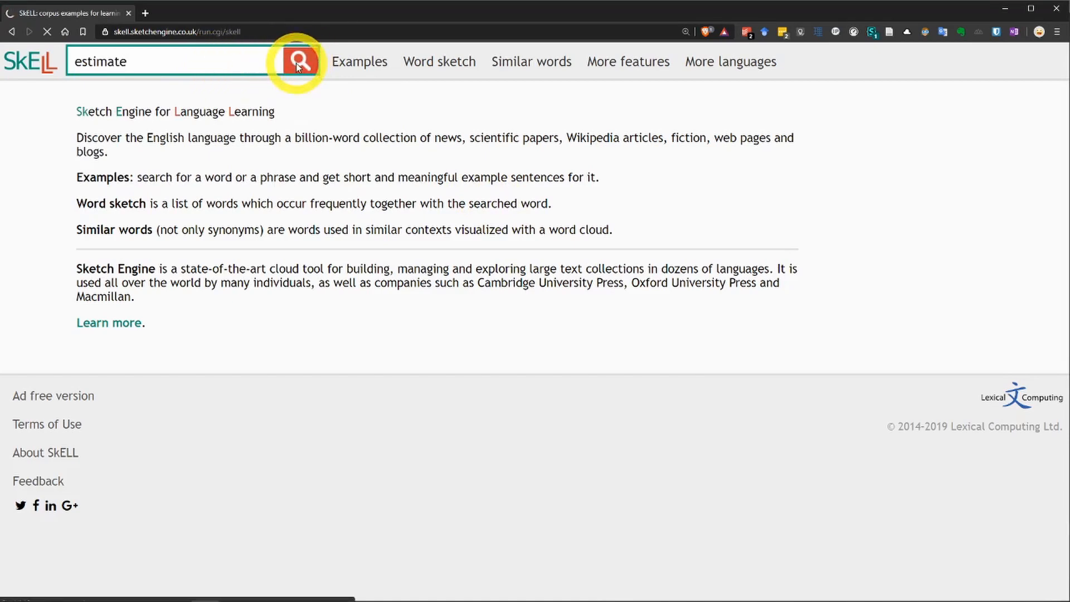
click(298, 61)
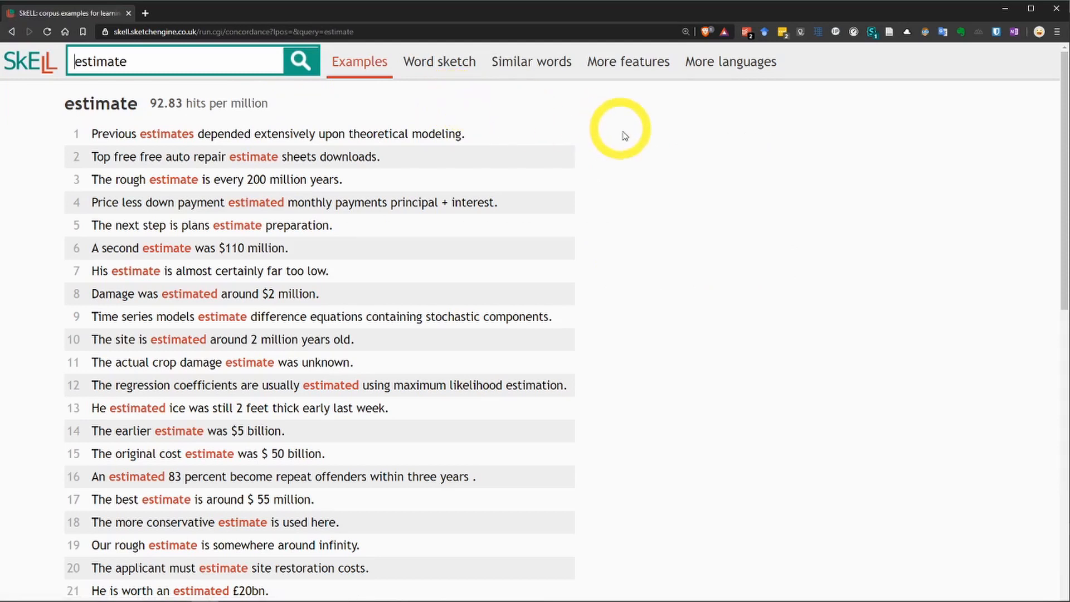
mouse_move(430, 115)
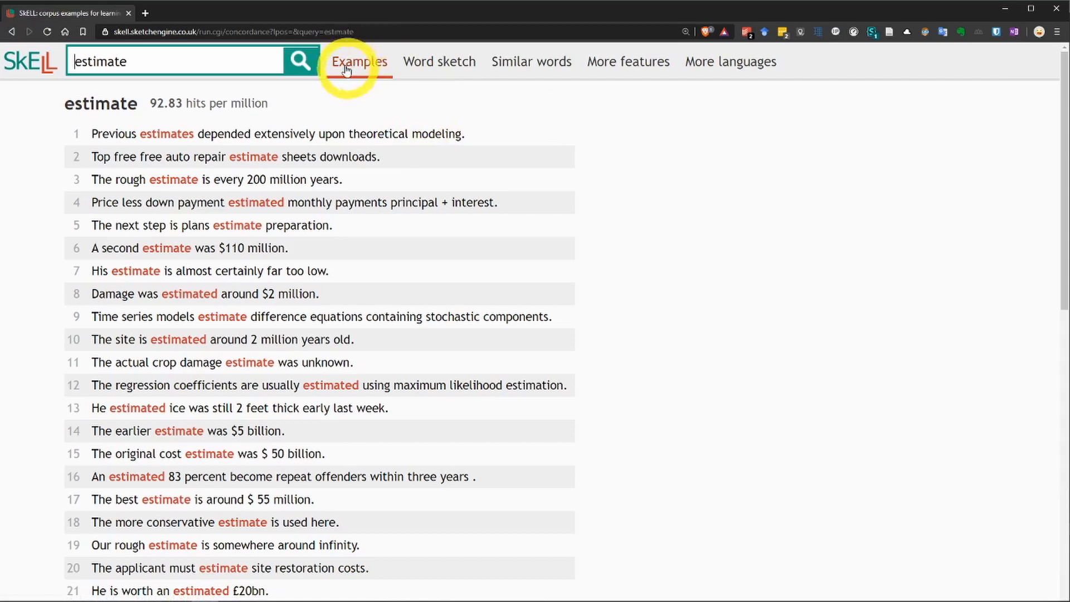
mouse_move(647, 165)
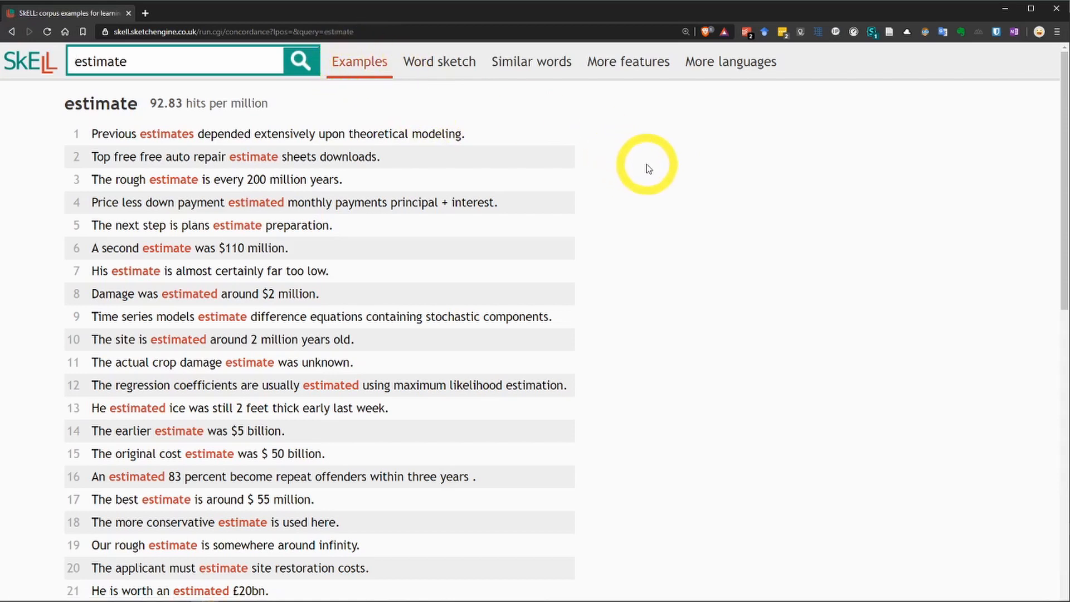
mouse_move(666, 179)
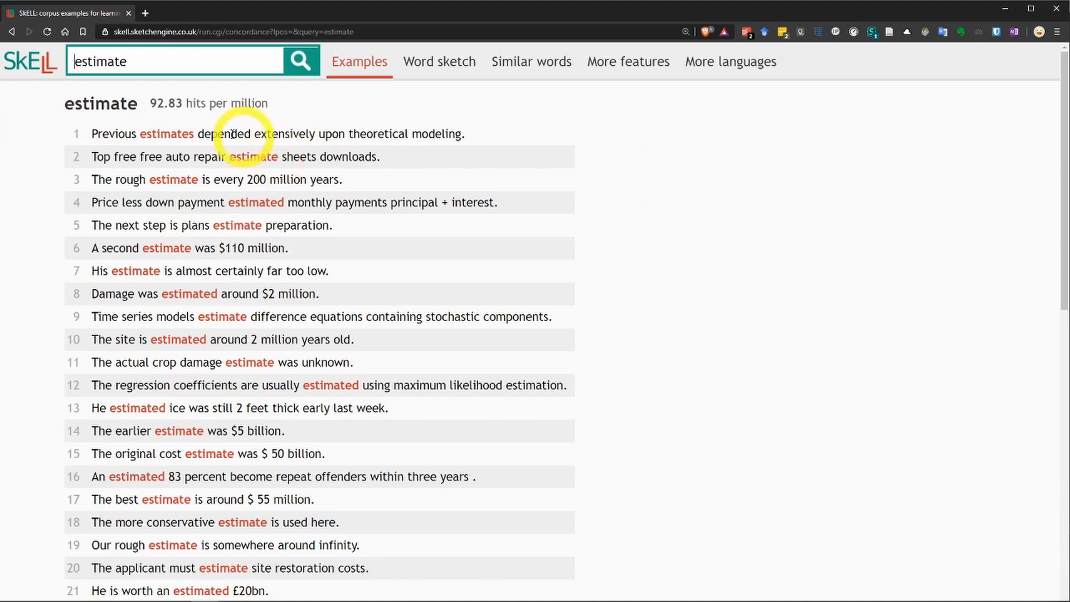
mouse_move(168, 256)
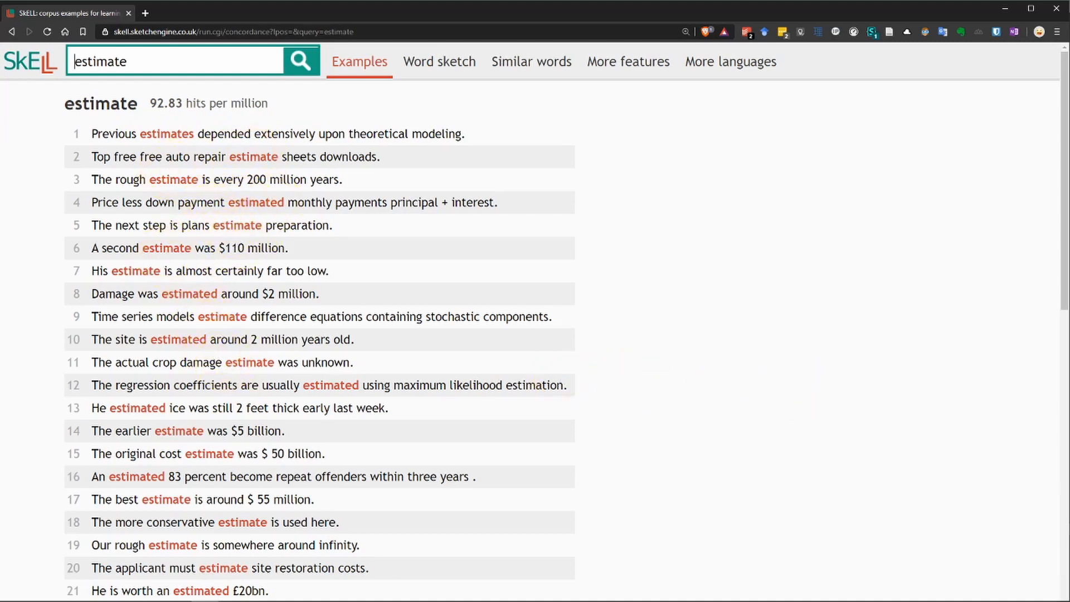
mouse_move(780, 316)
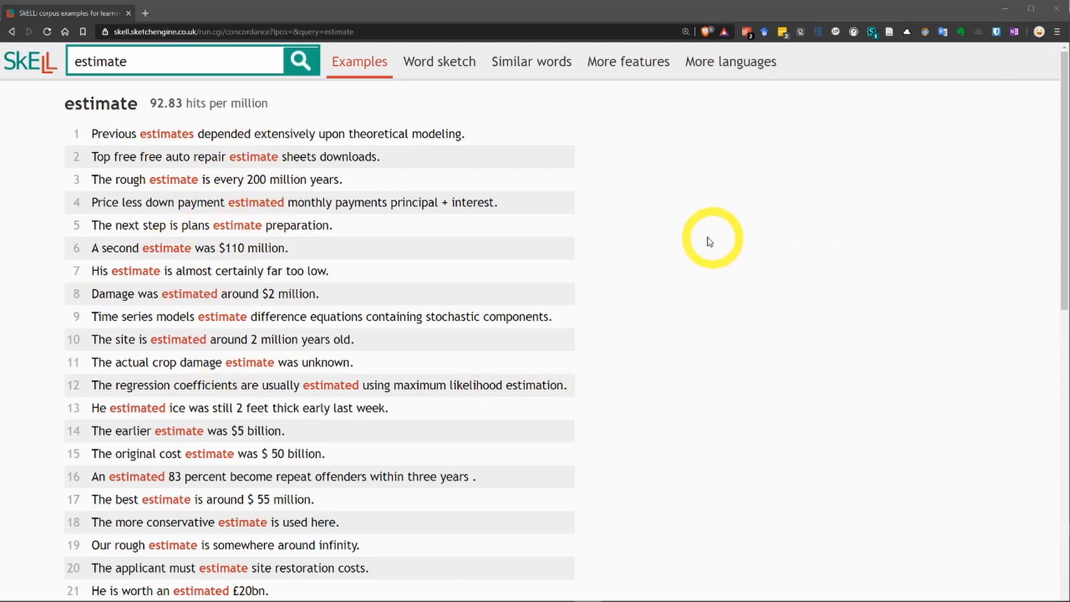
scroll(down, 3)
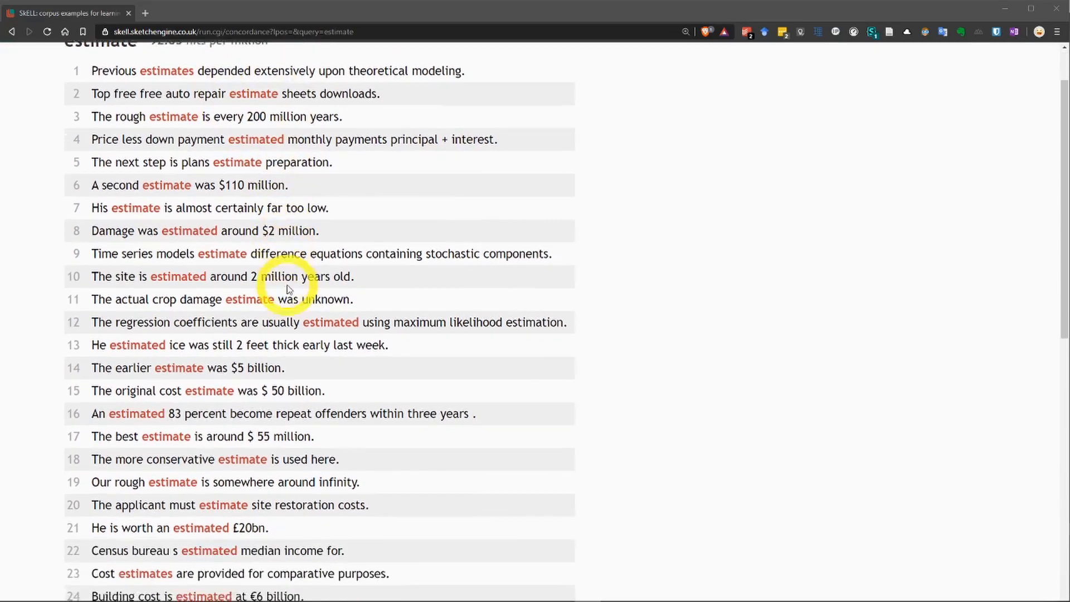
scroll(down, 3)
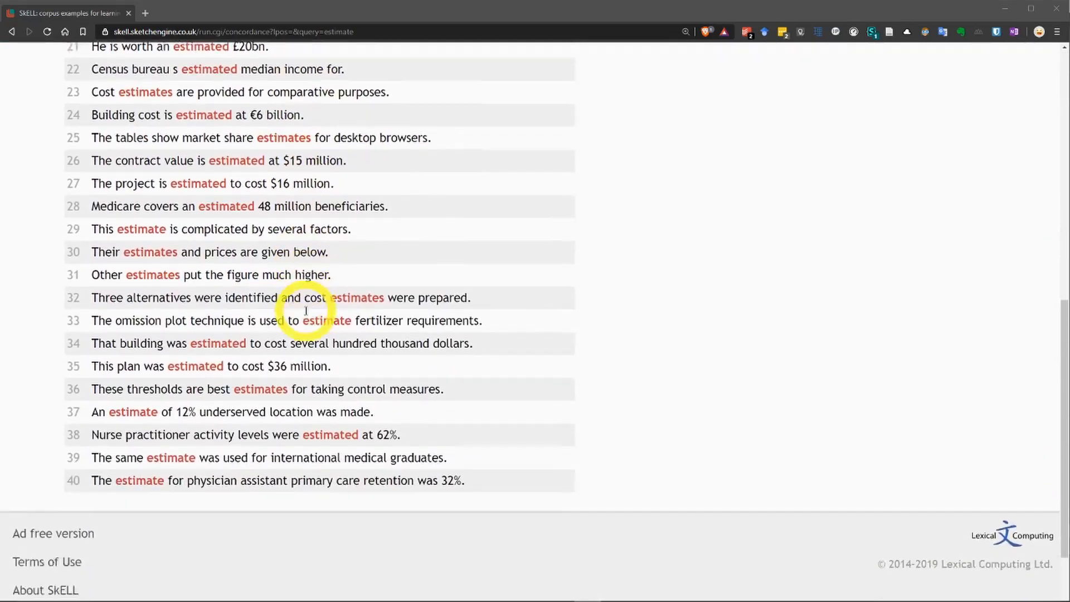
scroll(down, 3)
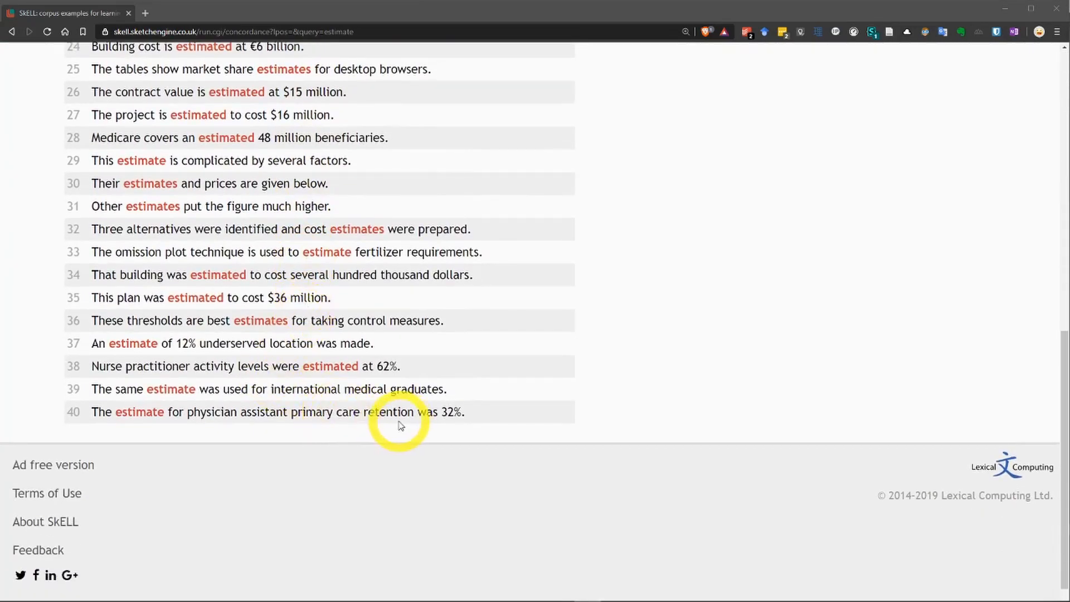
scroll(up, 3)
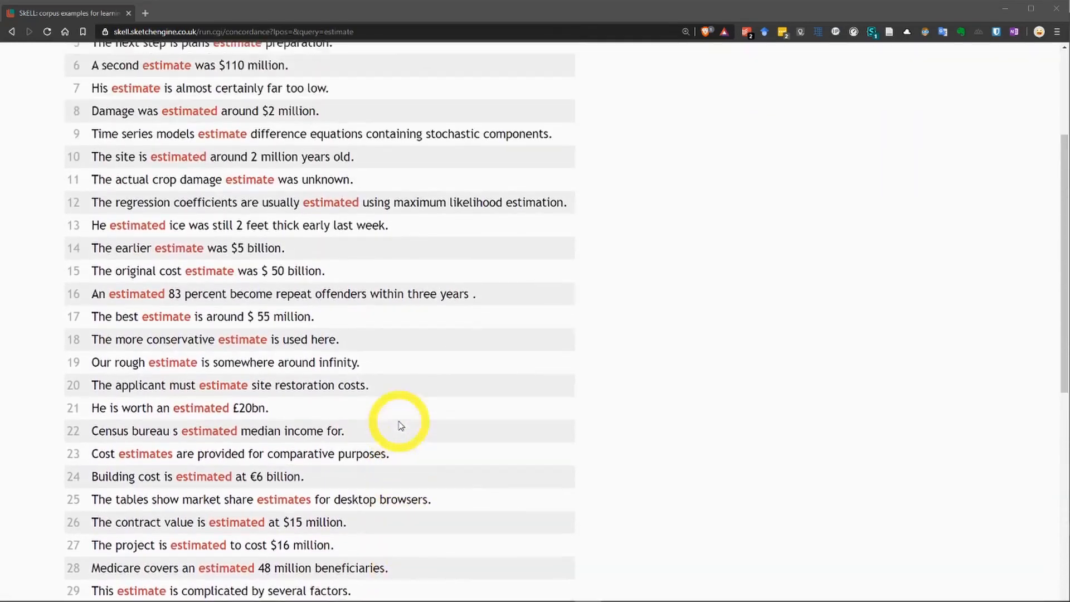
scroll(up, 3)
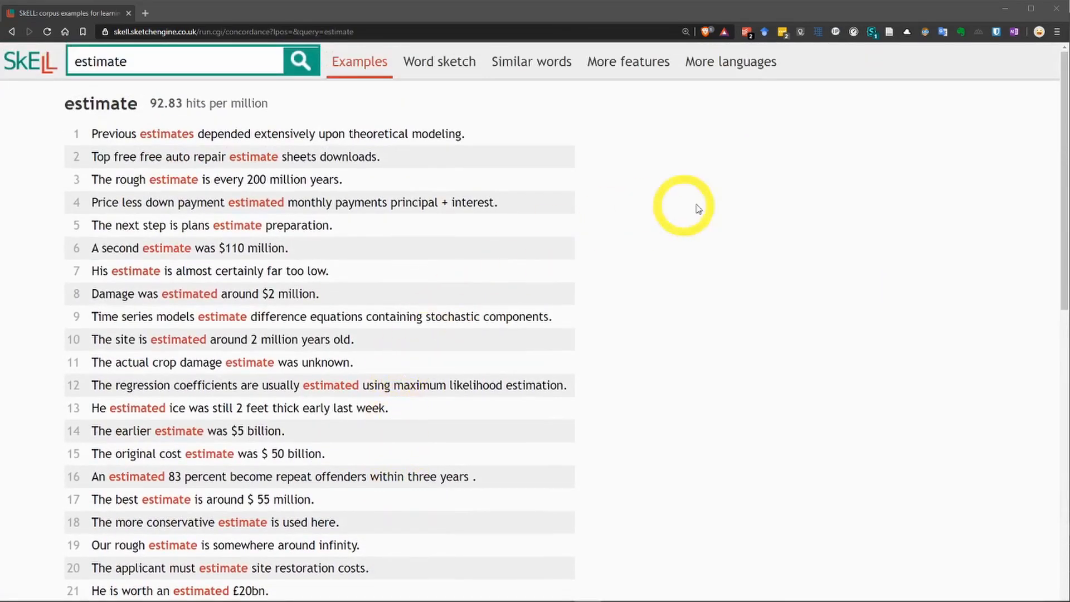
mouse_move(759, 215)
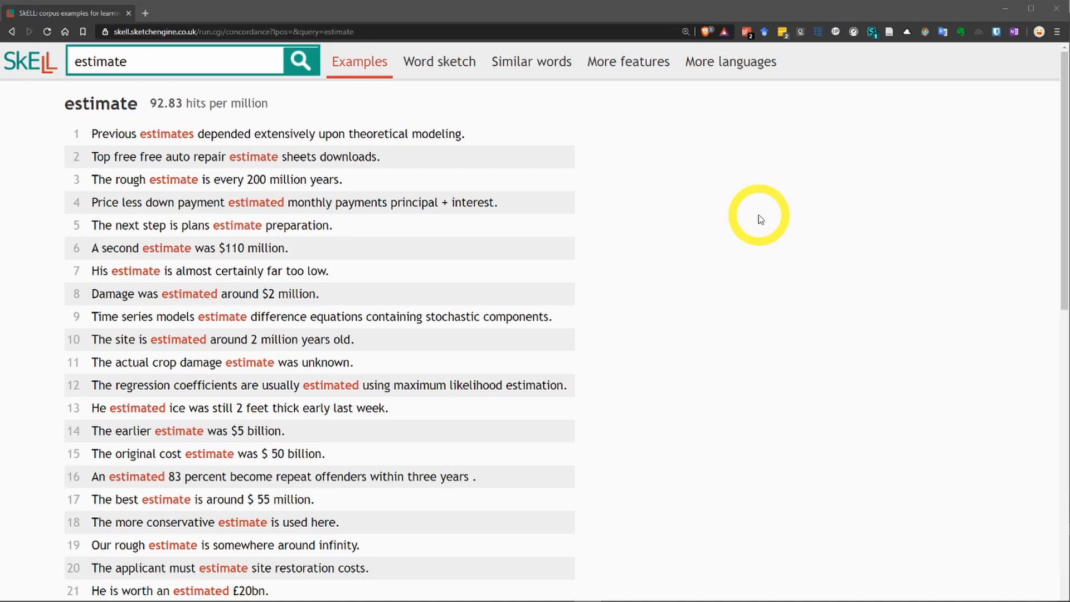
mouse_move(439, 61)
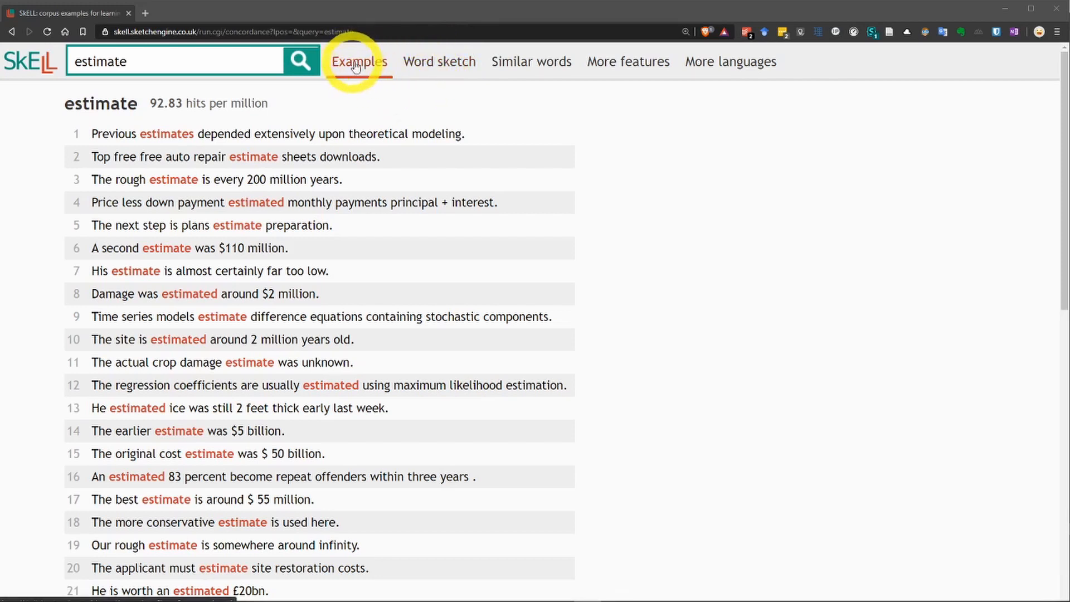
click(440, 61)
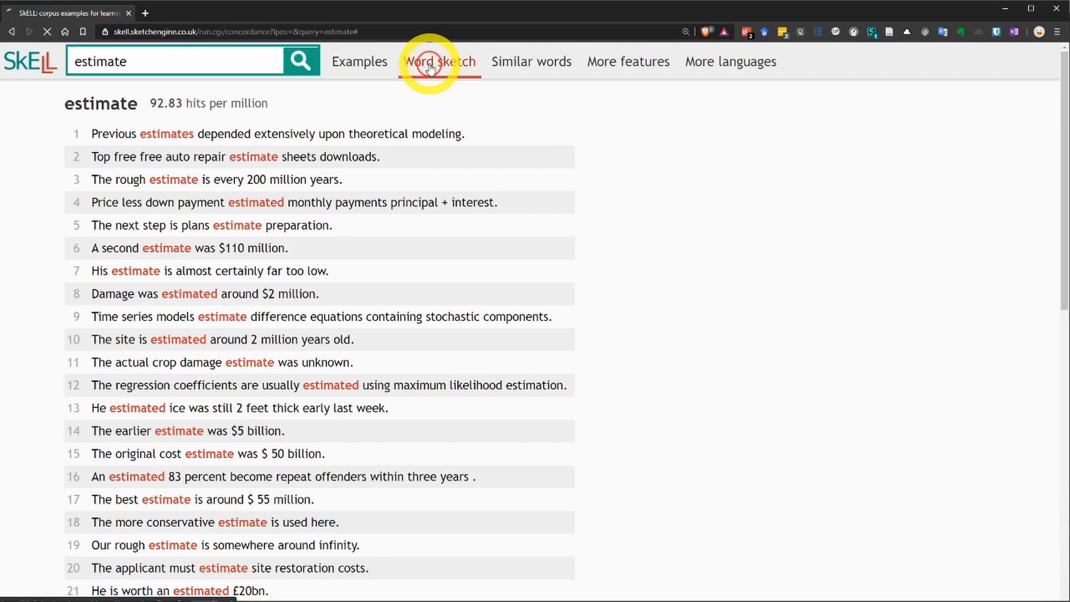
click(440, 61)
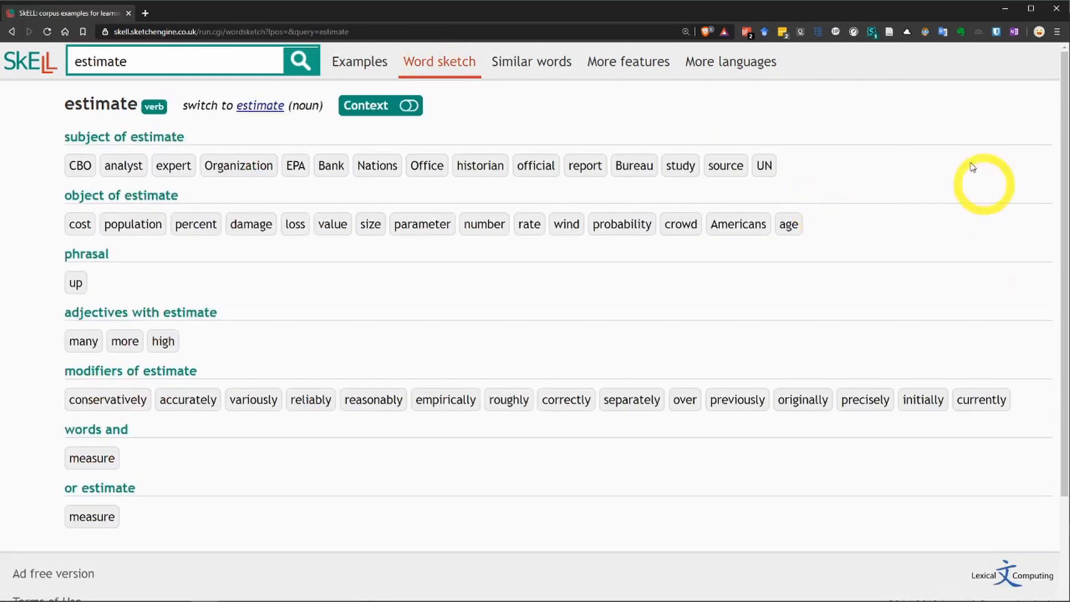
mouse_move(927, 124)
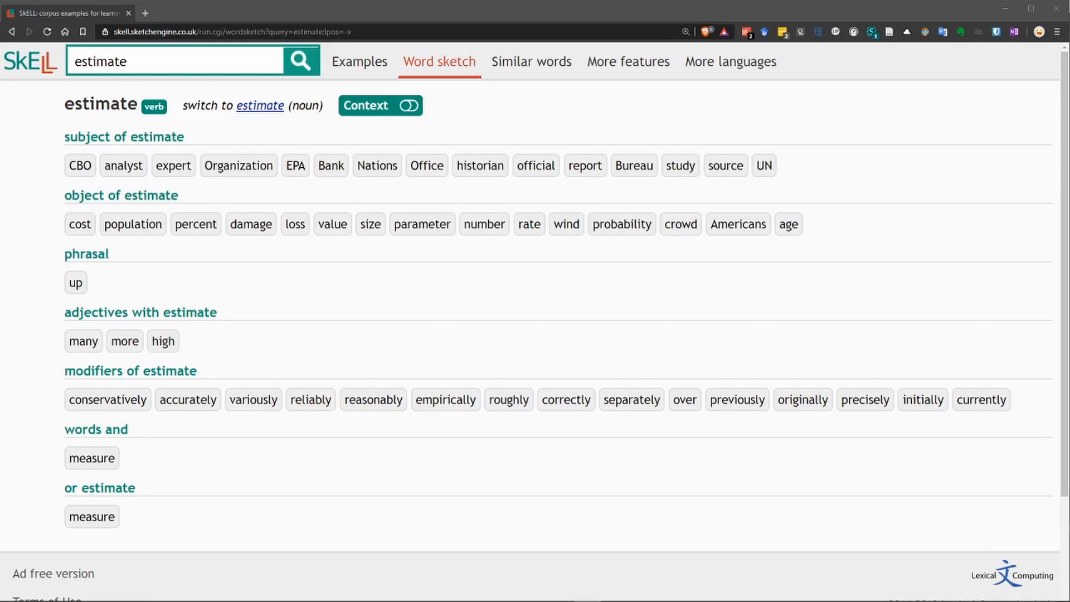
mouse_move(155, 106)
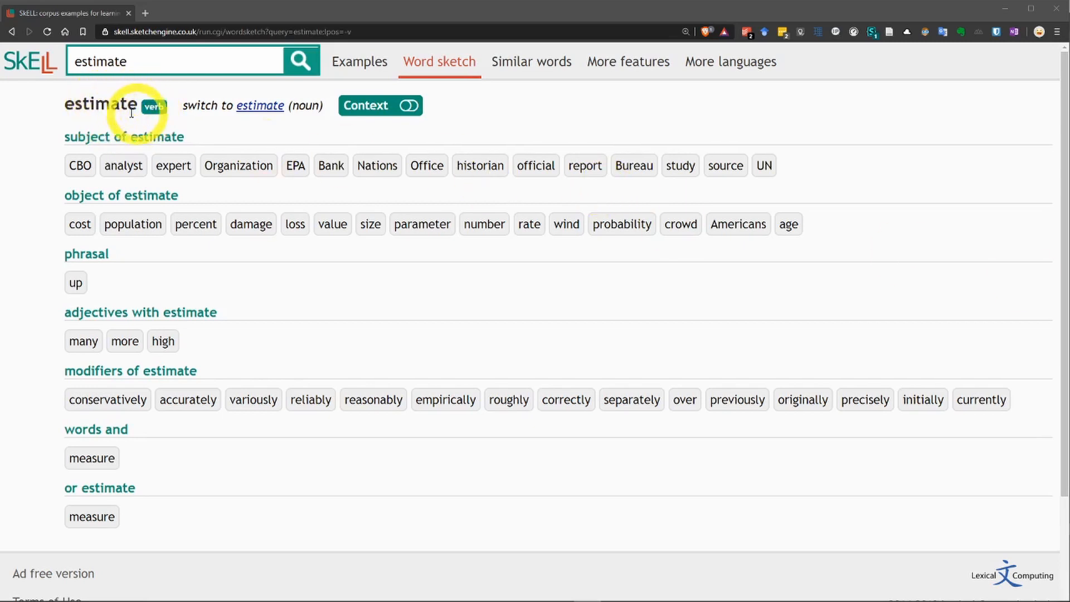
mouse_move(171, 125)
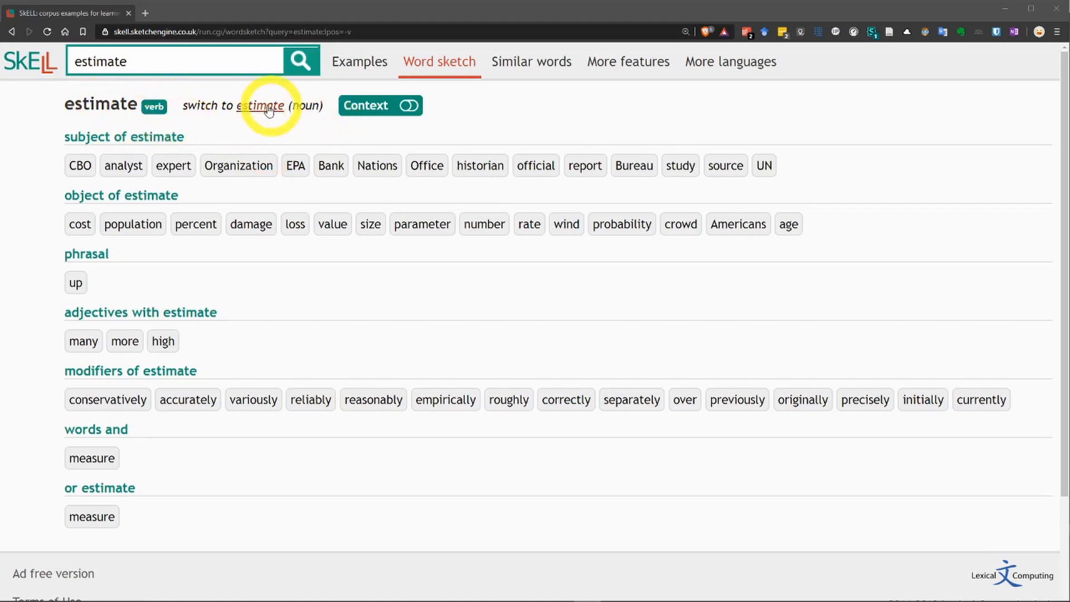
click(260, 105)
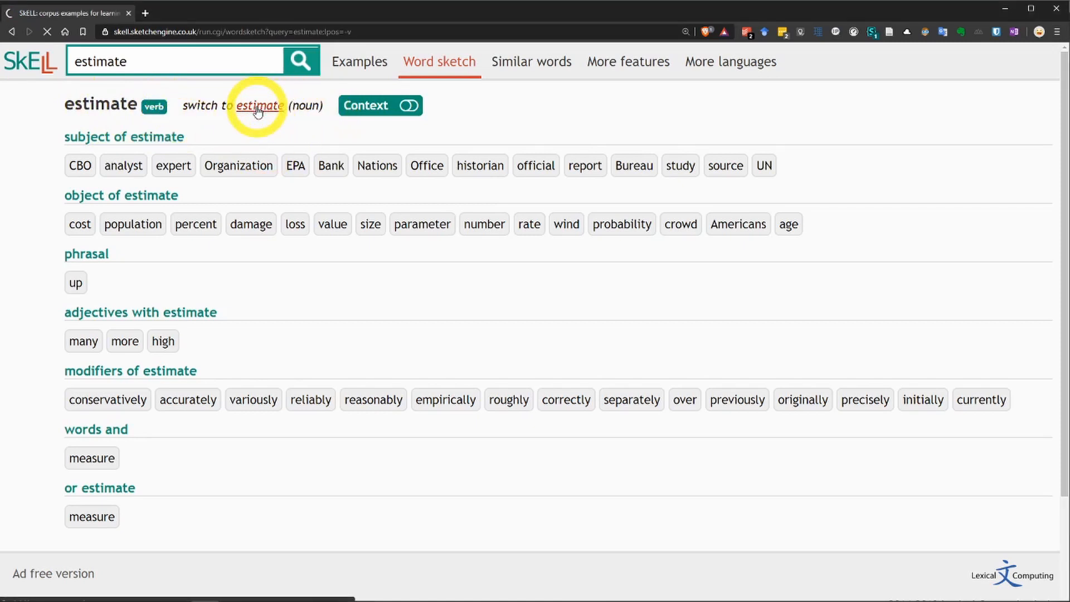
click(262, 105)
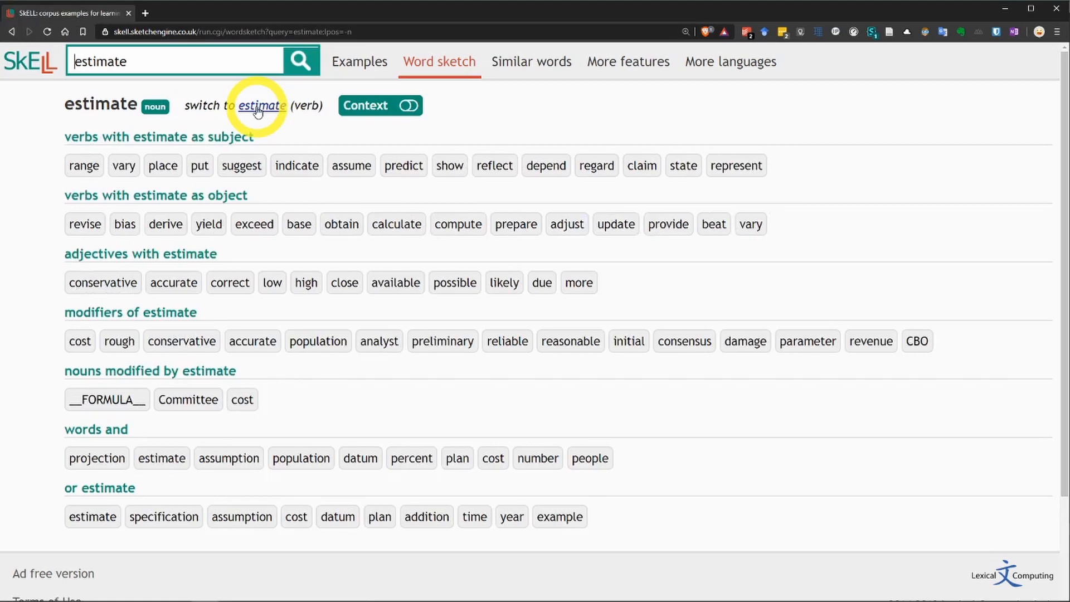
click(261, 106)
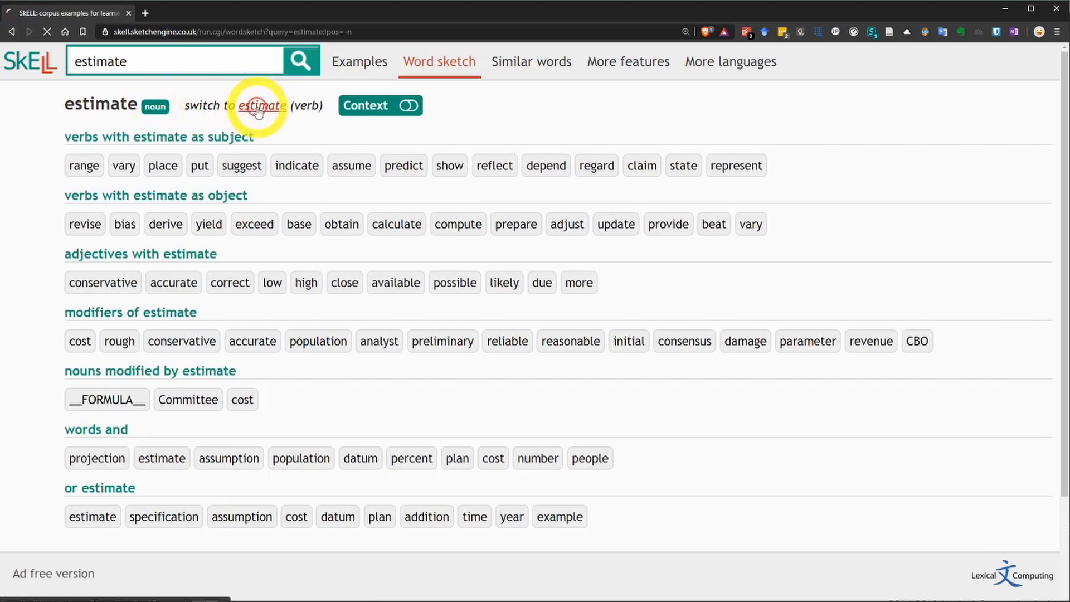
click(259, 106)
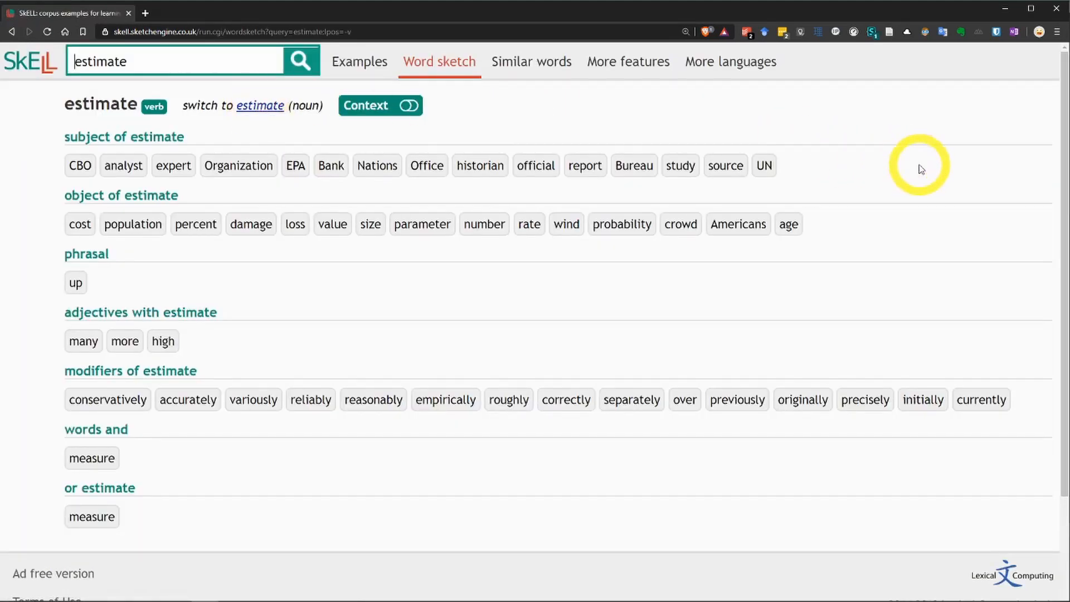
mouse_move(480, 164)
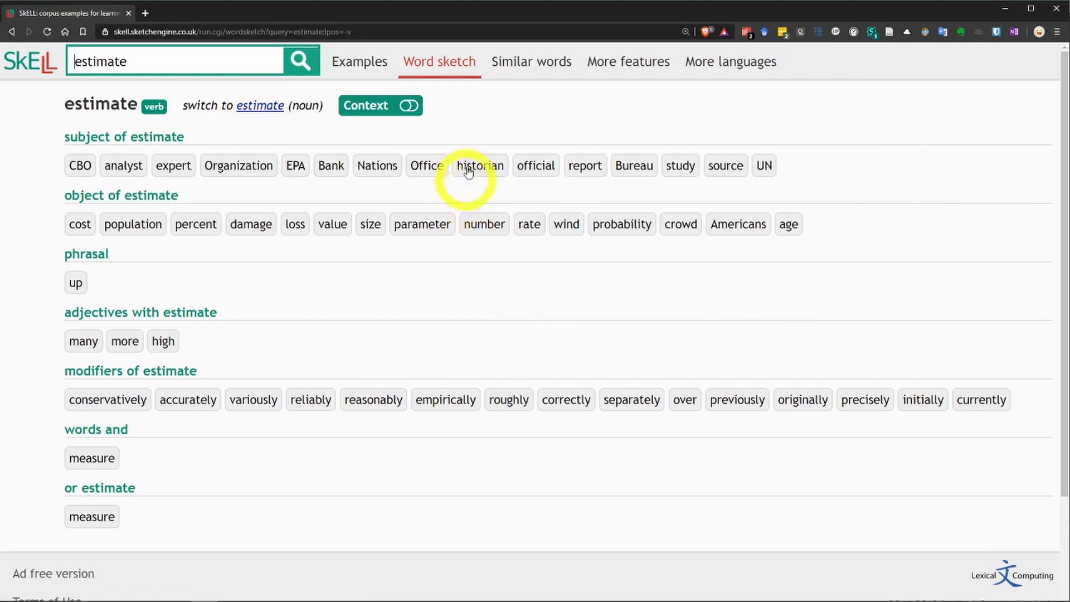
mouse_move(408, 106)
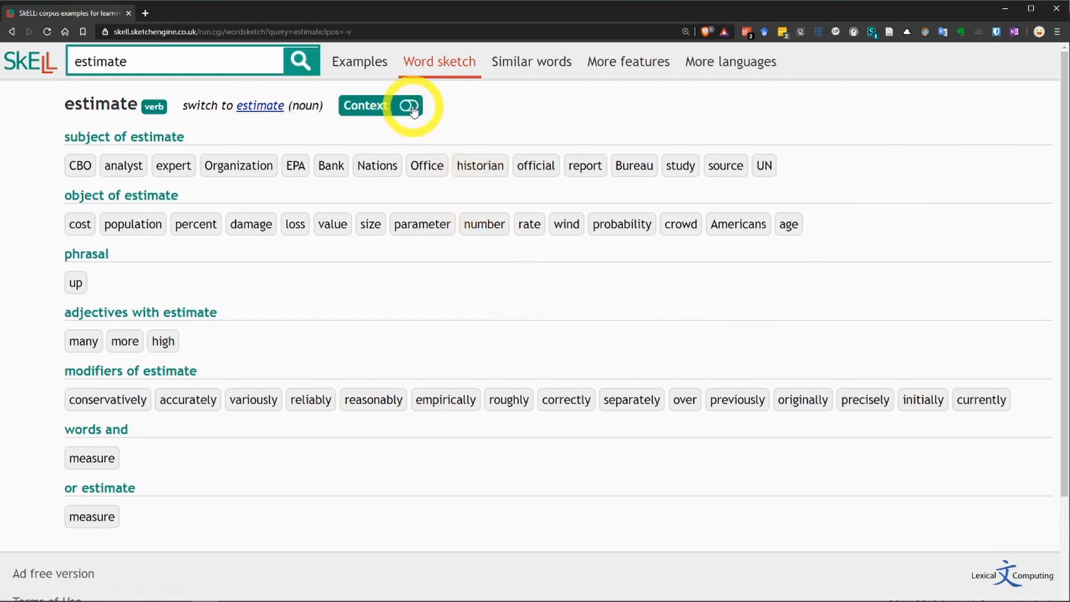
Step: Turn on Context so the verb word sketch shows collocations as phrases
click(407, 106)
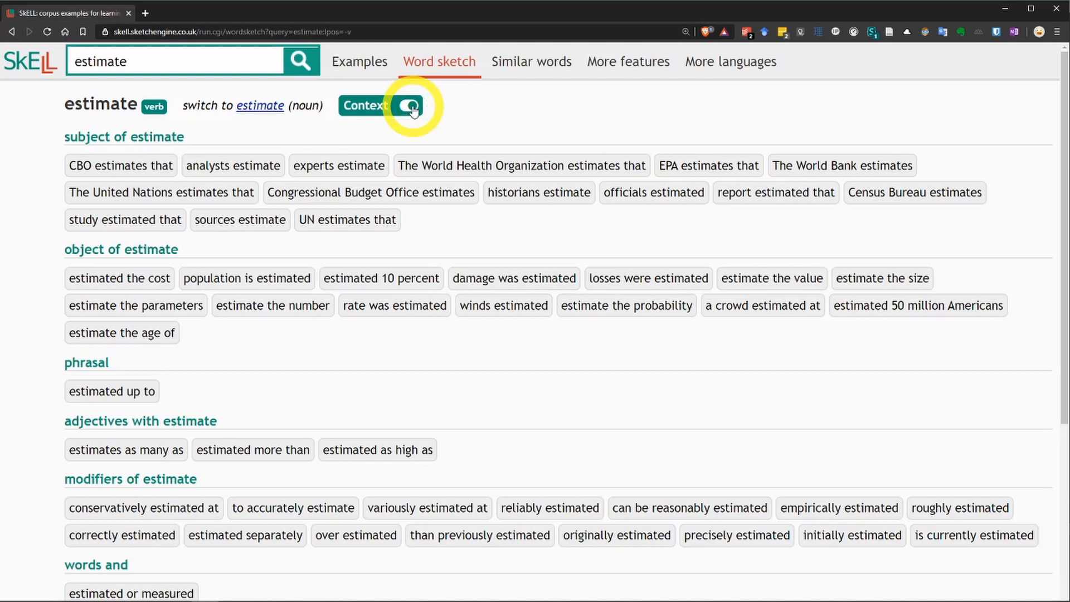
mouse_move(483, 110)
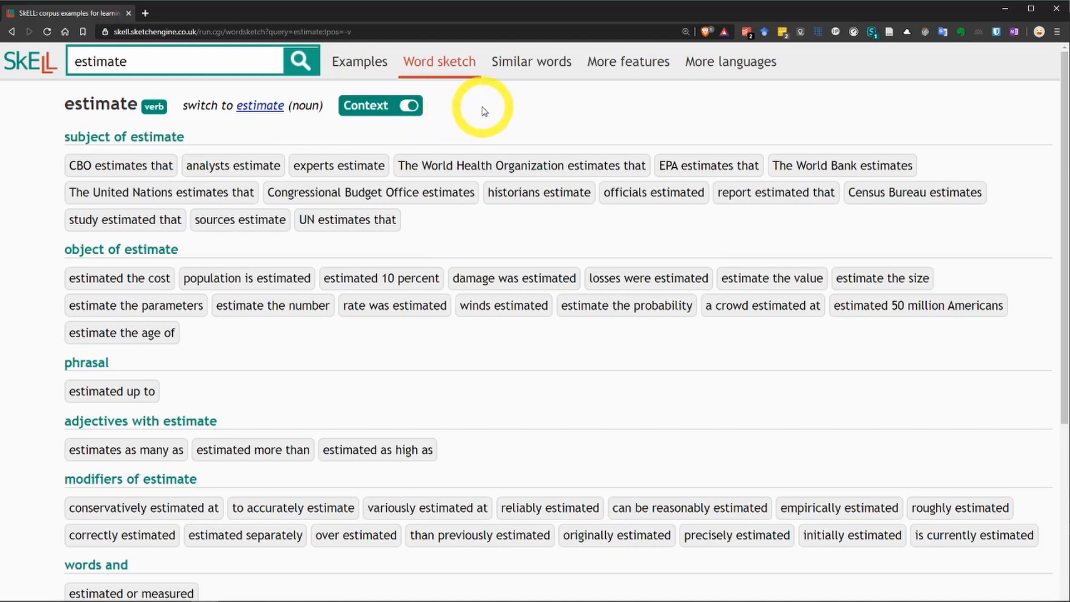
mouse_move(161, 192)
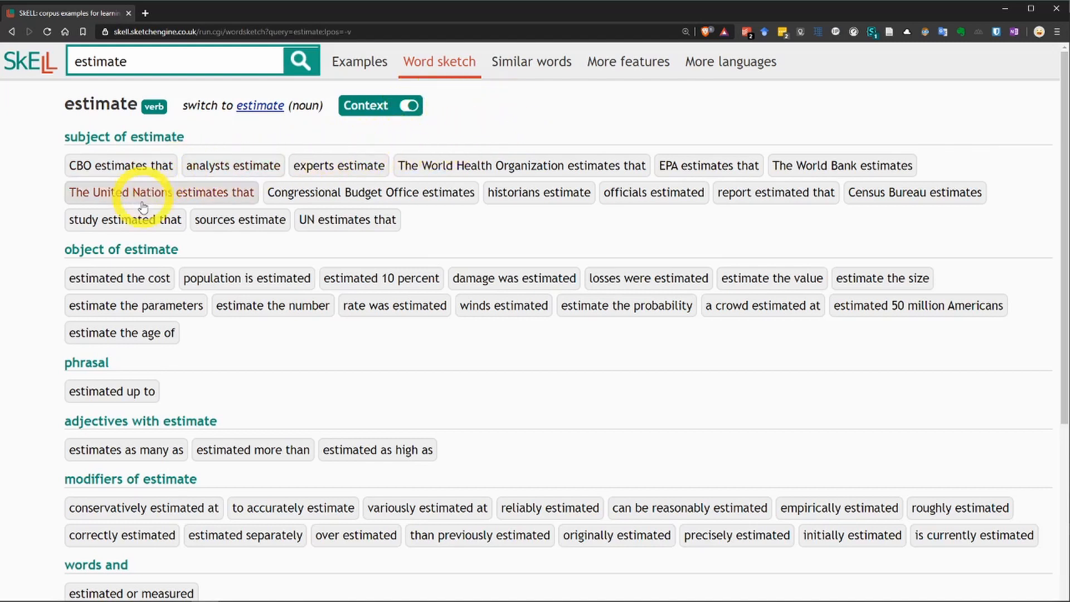
mouse_move(487, 363)
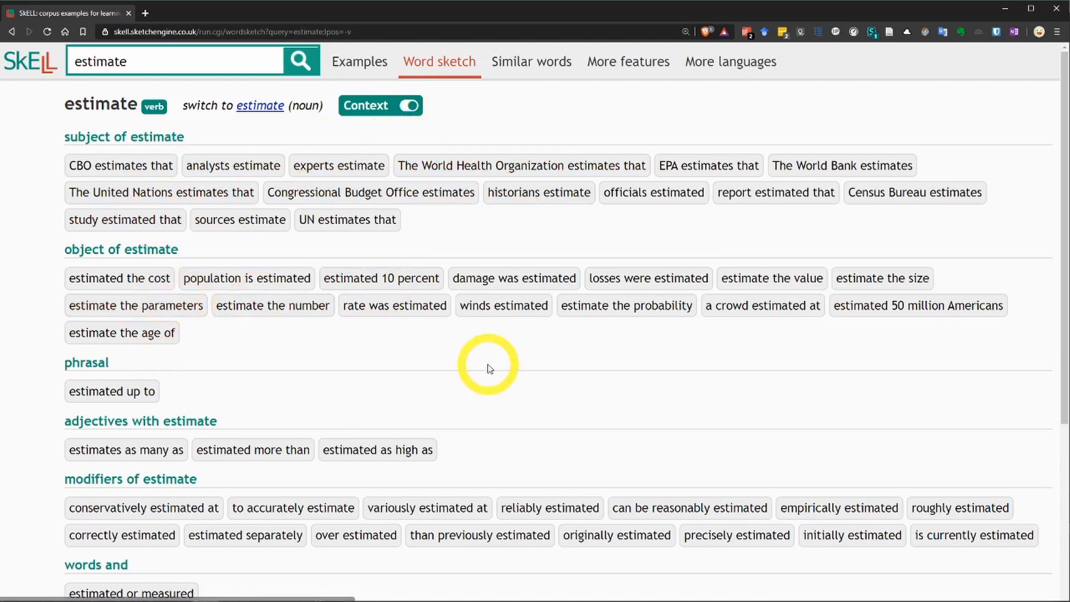
mouse_move(345, 258)
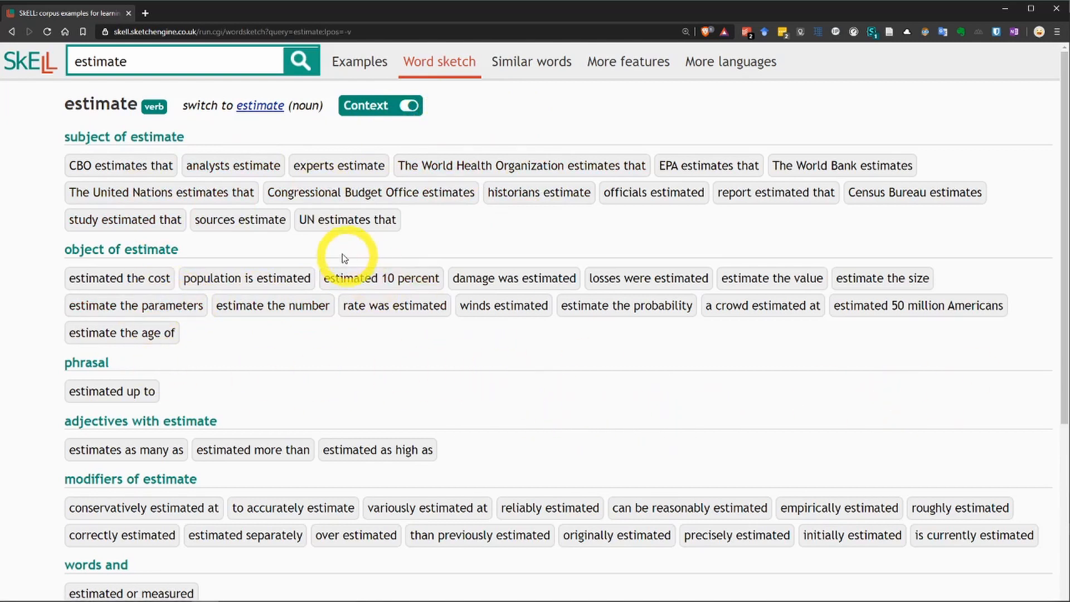
mouse_move(235, 146)
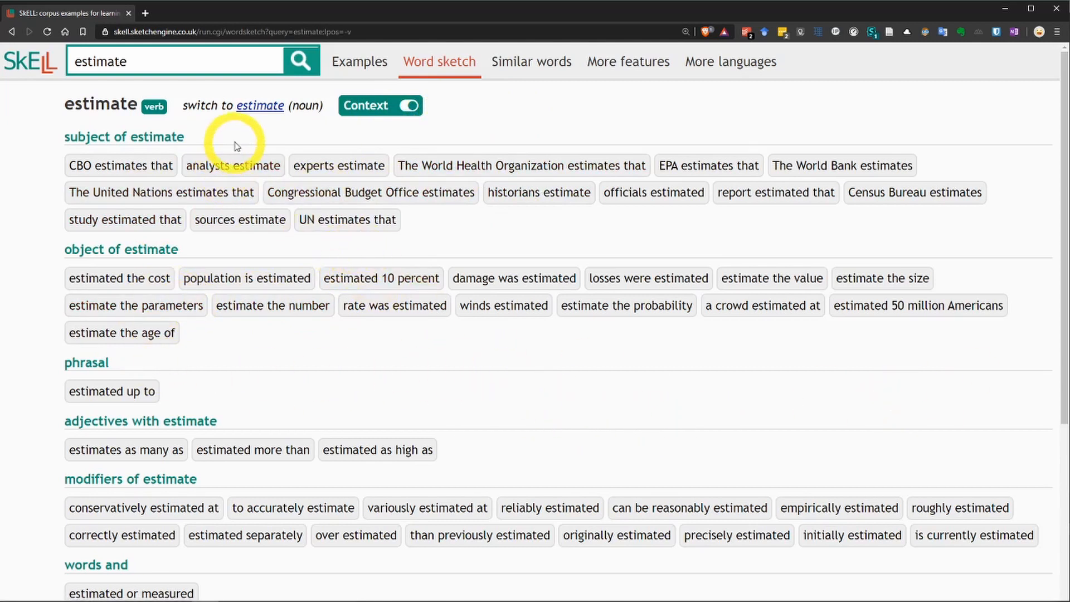
mouse_move(72, 143)
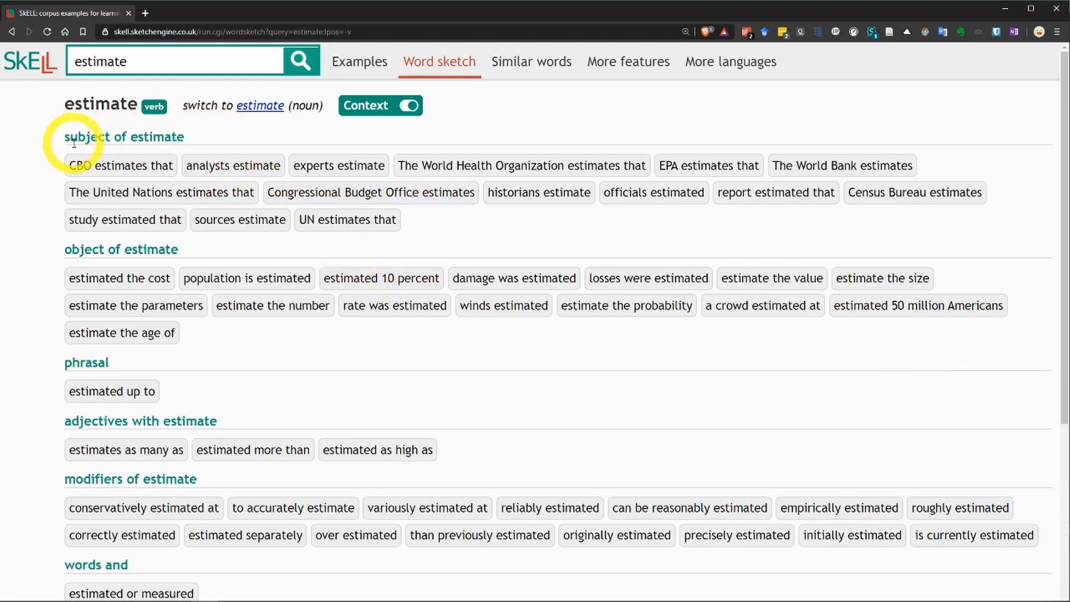
mouse_move(207, 145)
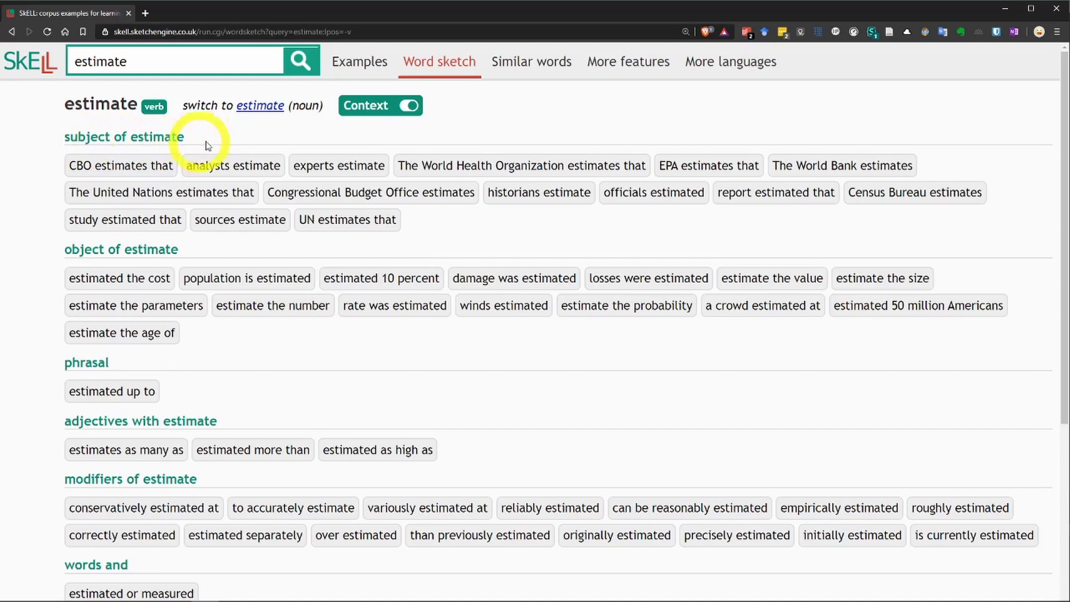
mouse_move(216, 146)
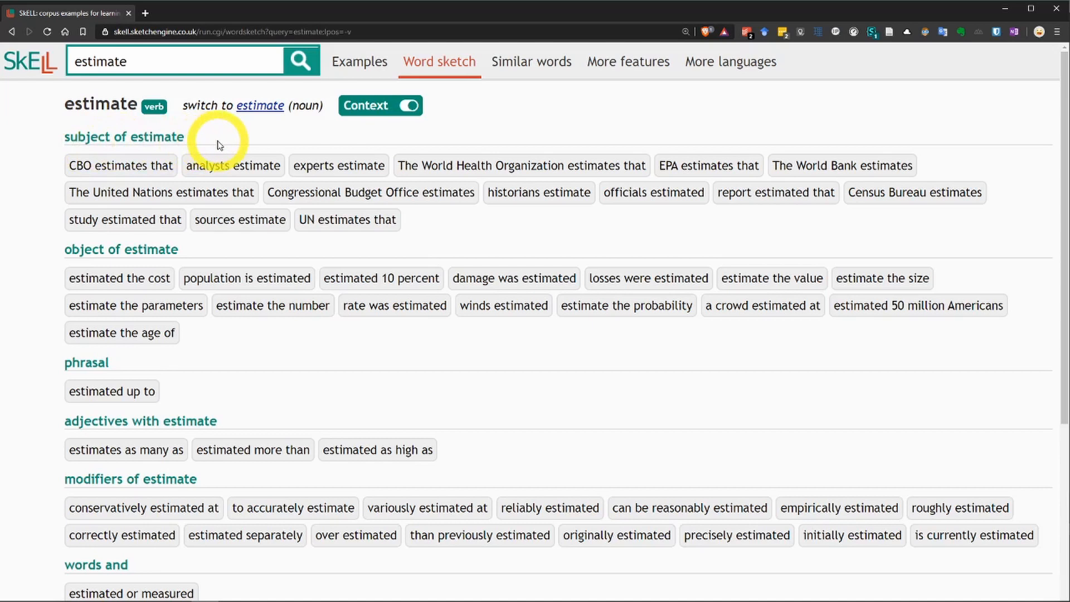
mouse_move(229, 142)
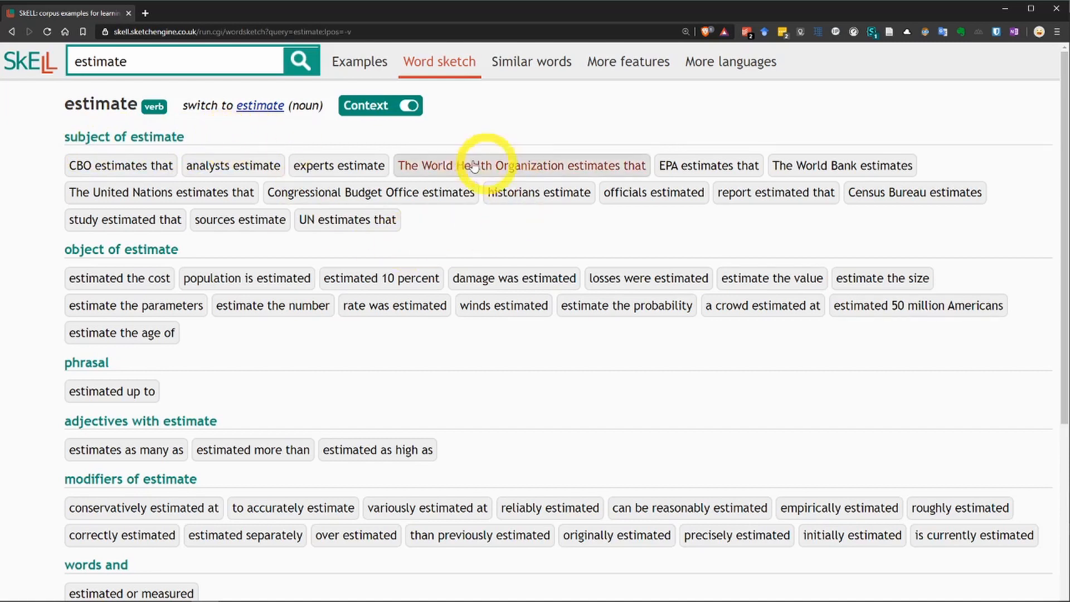
mouse_move(629, 172)
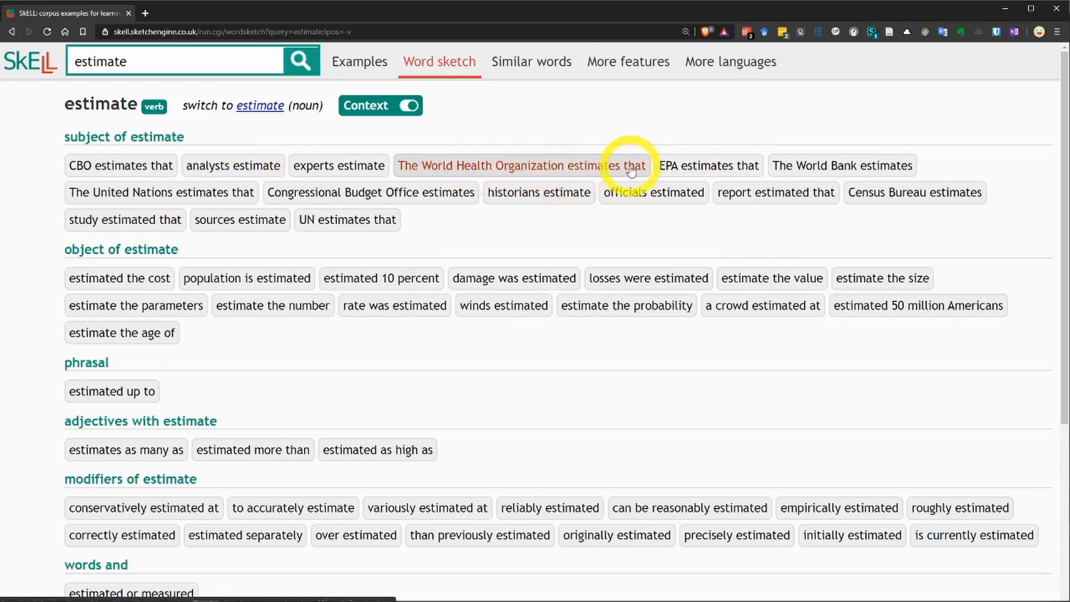
mouse_move(757, 172)
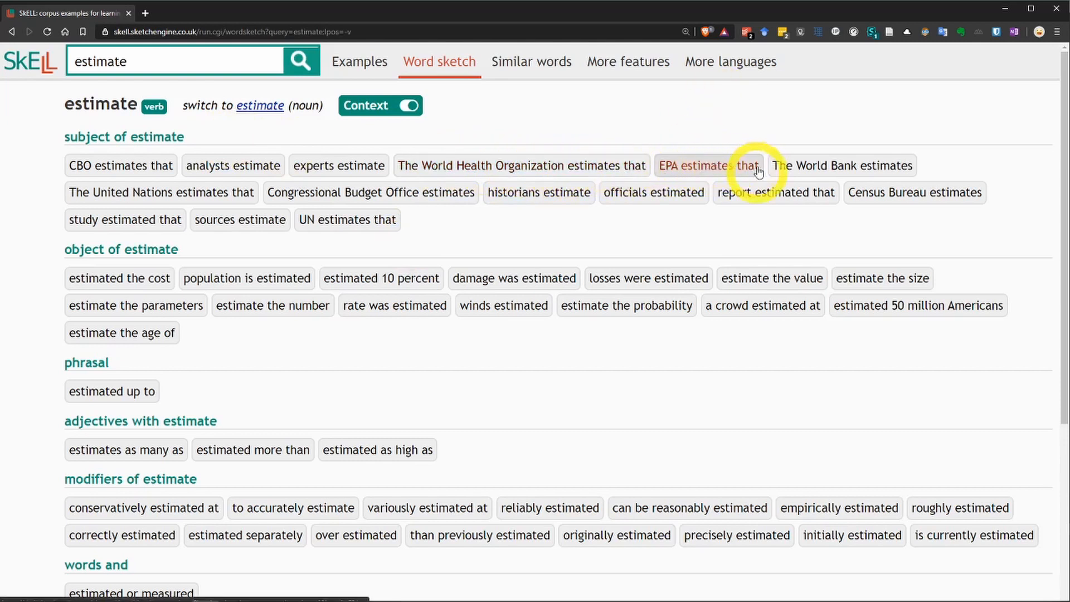
mouse_move(981, 180)
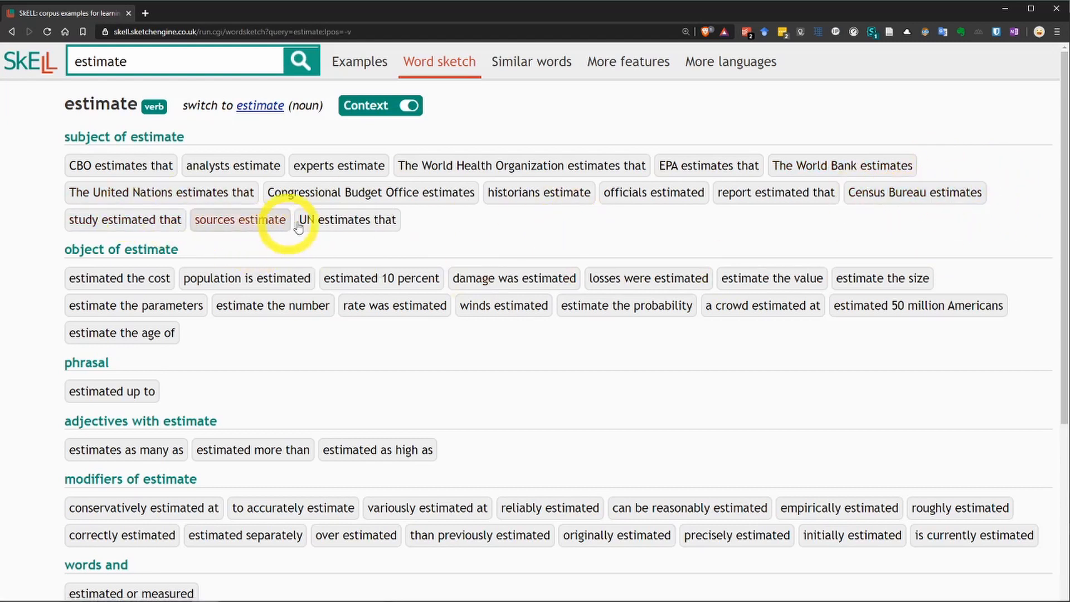
mouse_move(276, 292)
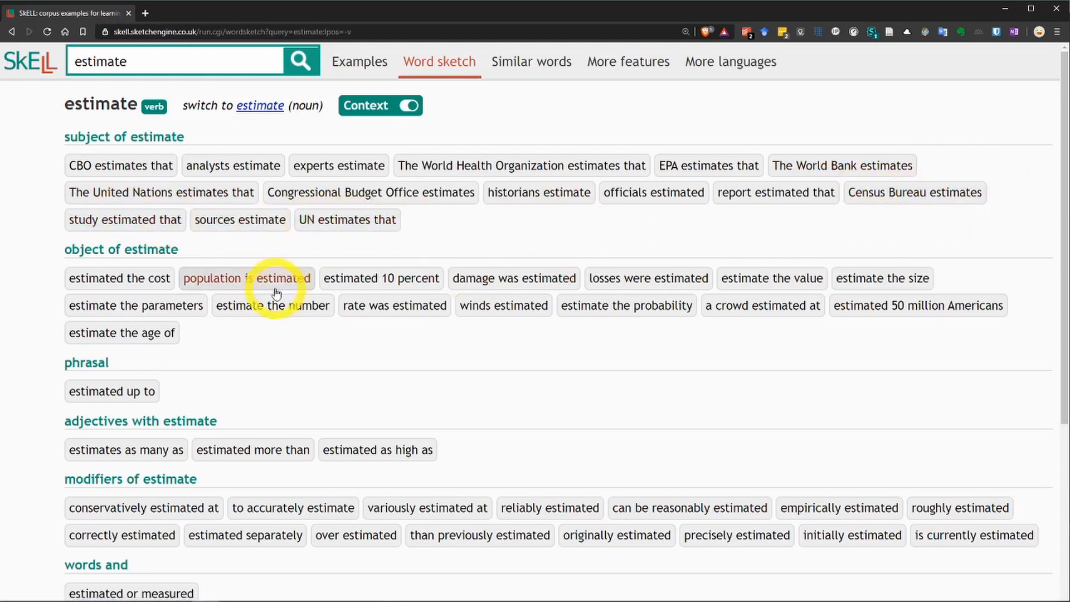
mouse_move(61, 256)
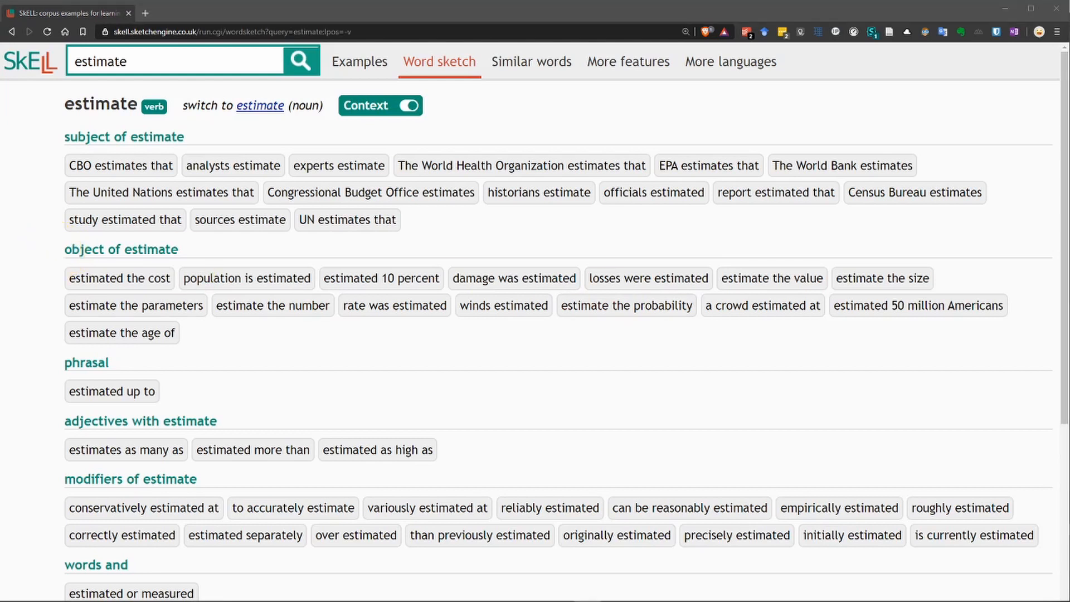
mouse_move(881, 402)
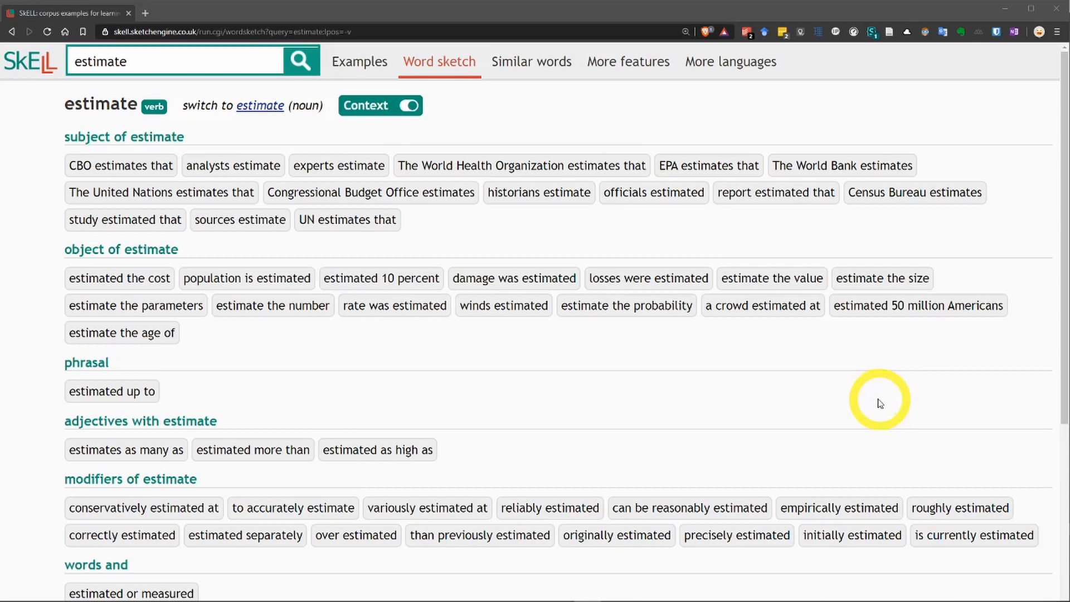
mouse_move(536, 392)
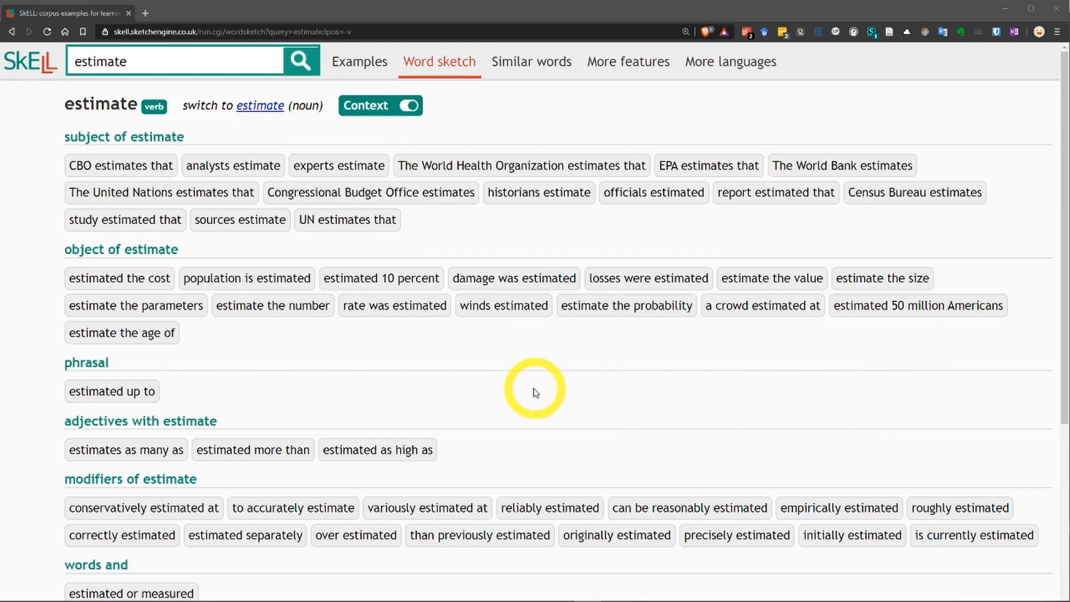
mouse_move(531, 392)
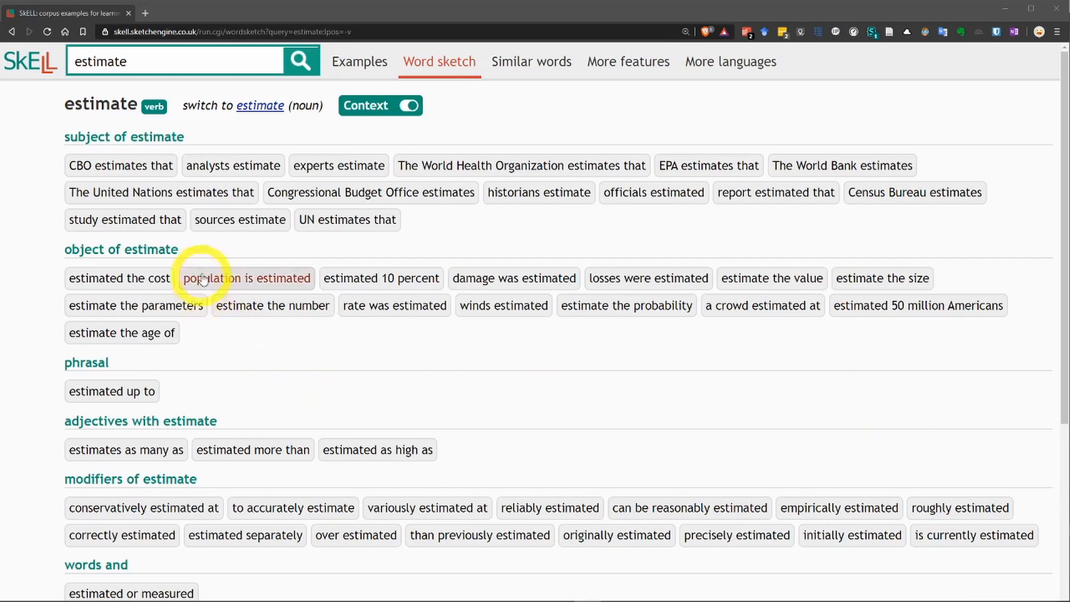
Step: Open the examples for the 'population is estimated' collocation
click(246, 278)
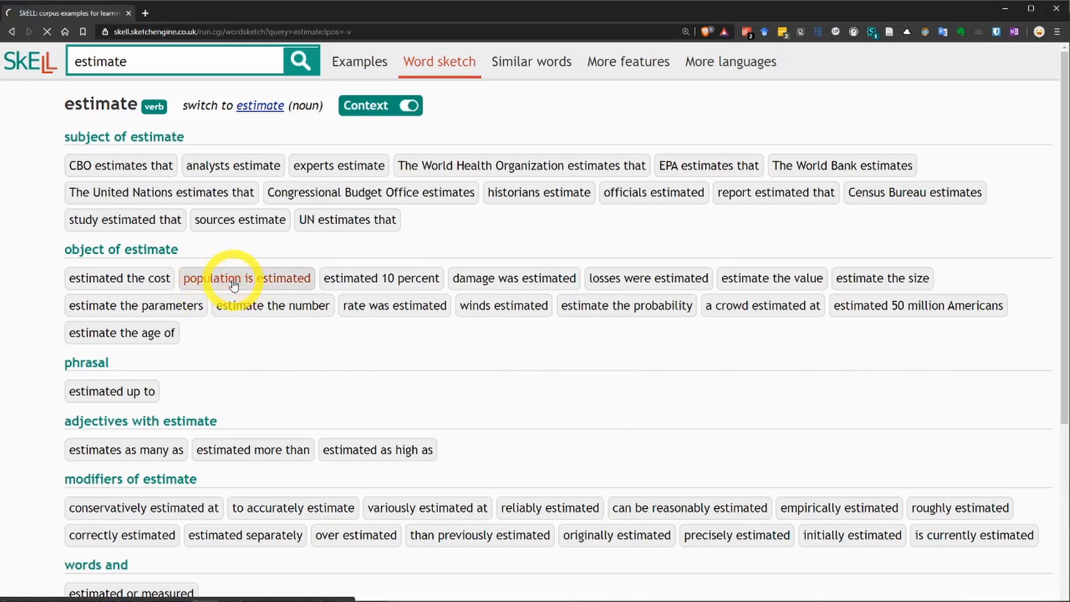
Step: Browse the 'population is estimated' sentences (0.64 per million), then return to the word sketch
click(245, 277)
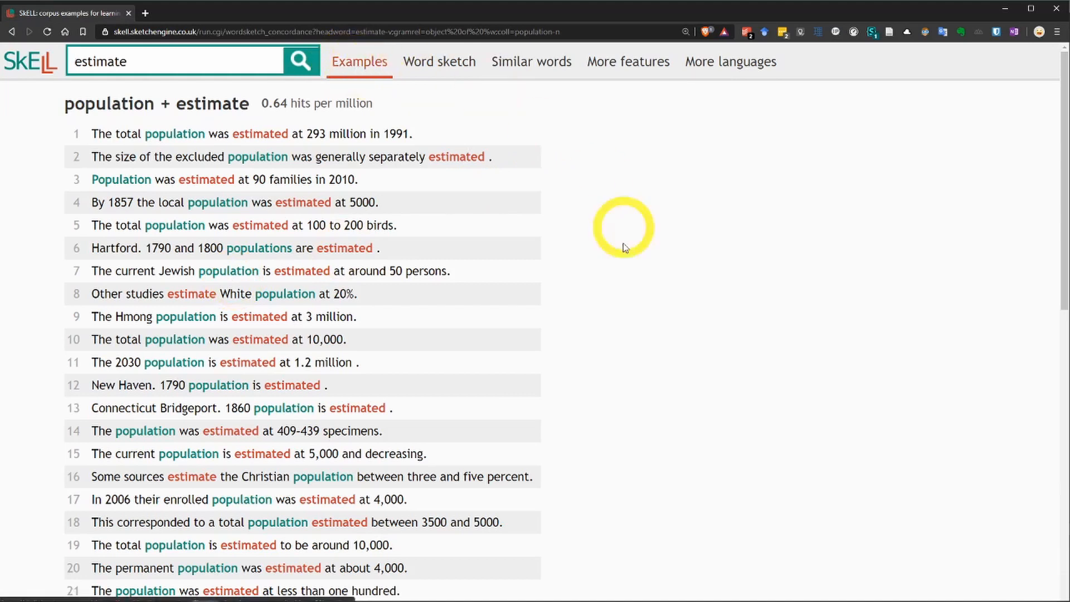
mouse_move(297, 195)
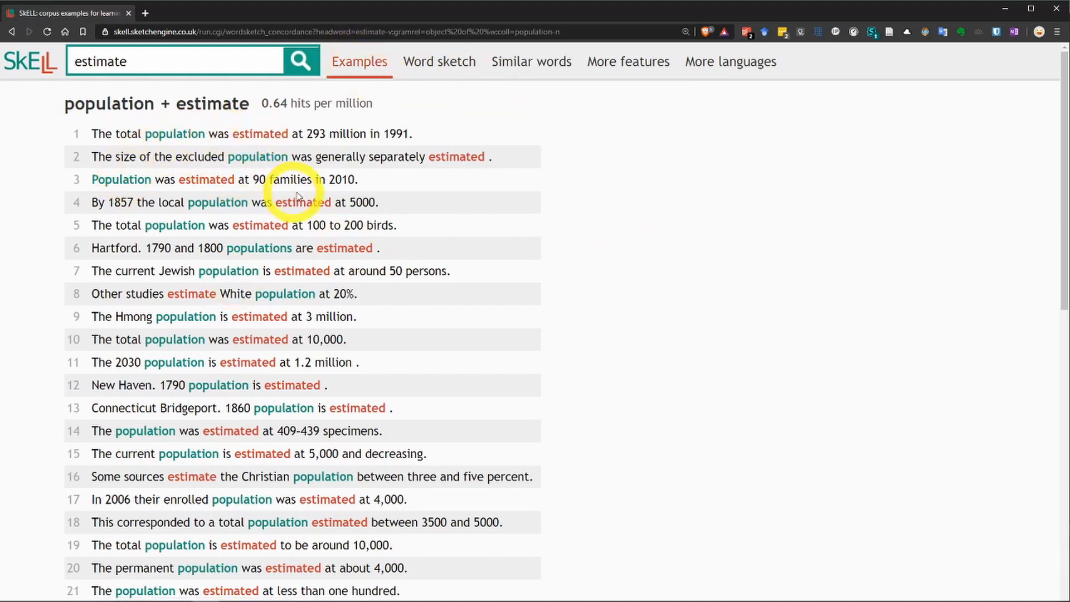
mouse_move(178, 136)
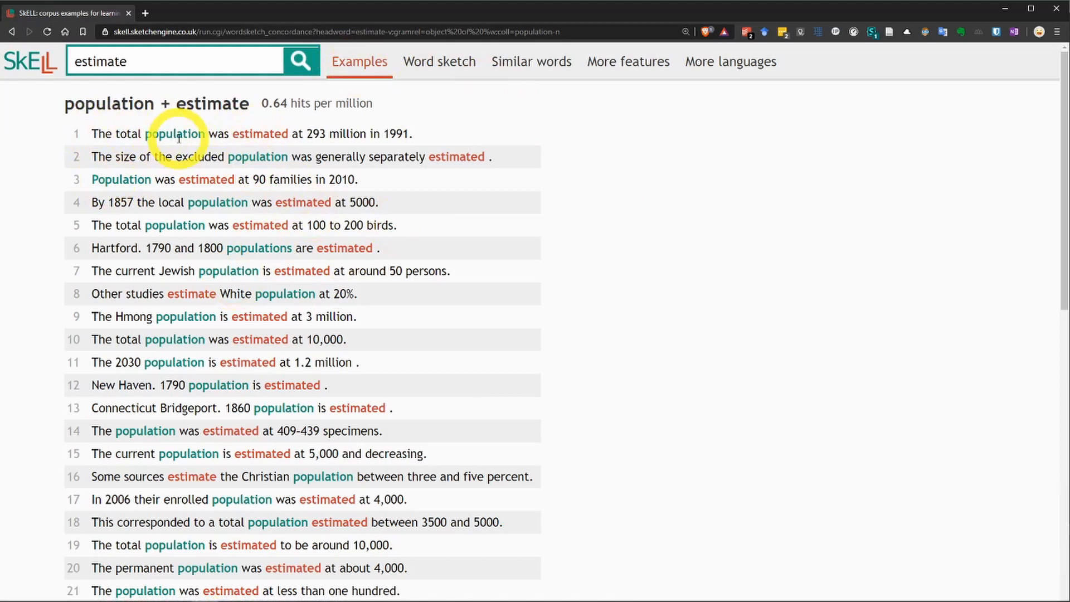
mouse_move(314, 141)
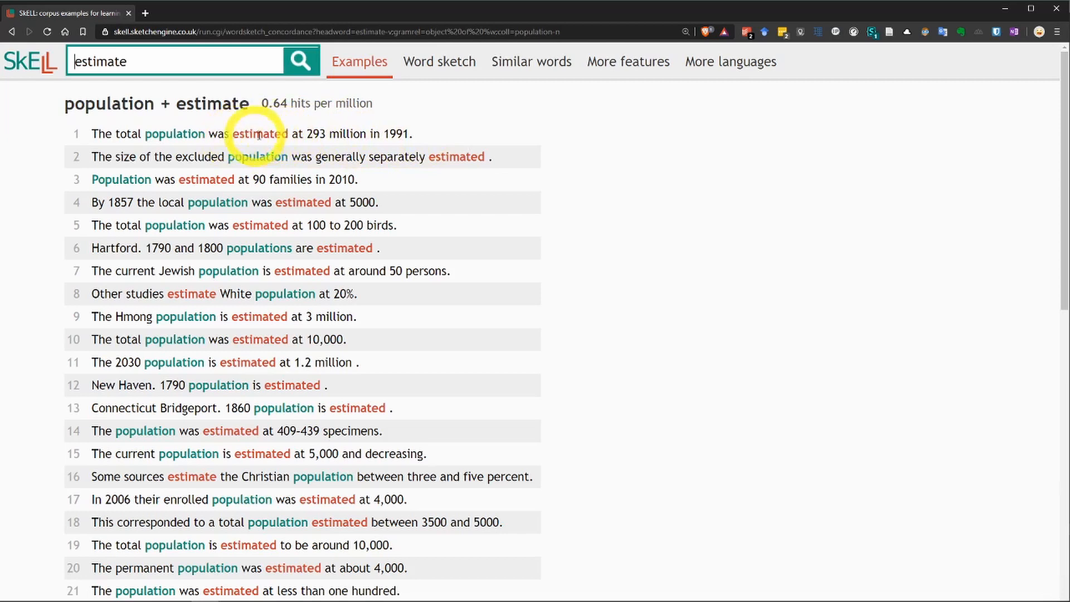
mouse_move(158, 112)
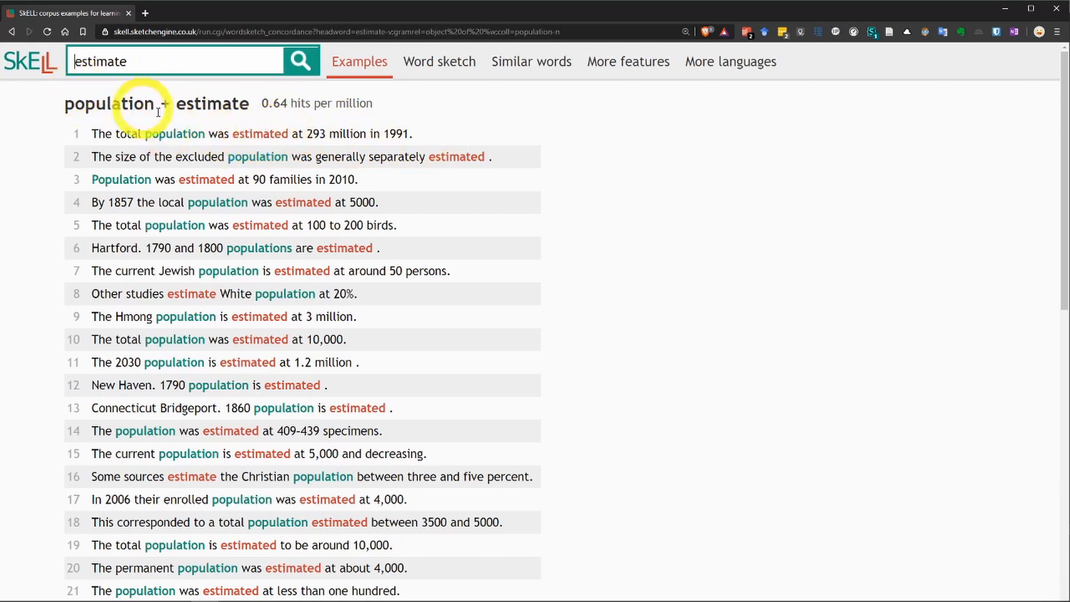
mouse_move(617, 261)
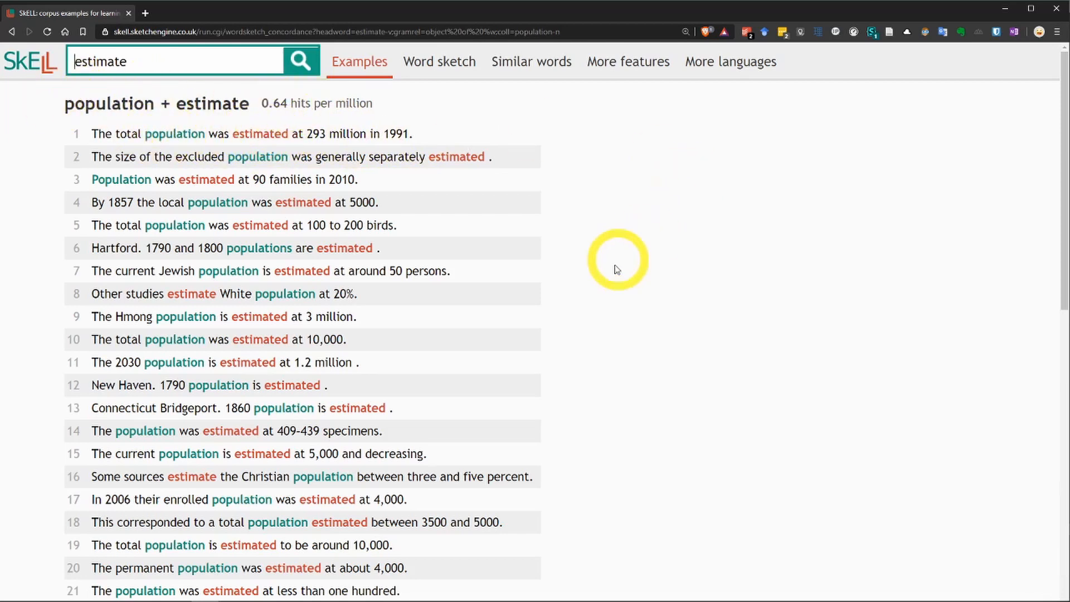
scroll(down, 3)
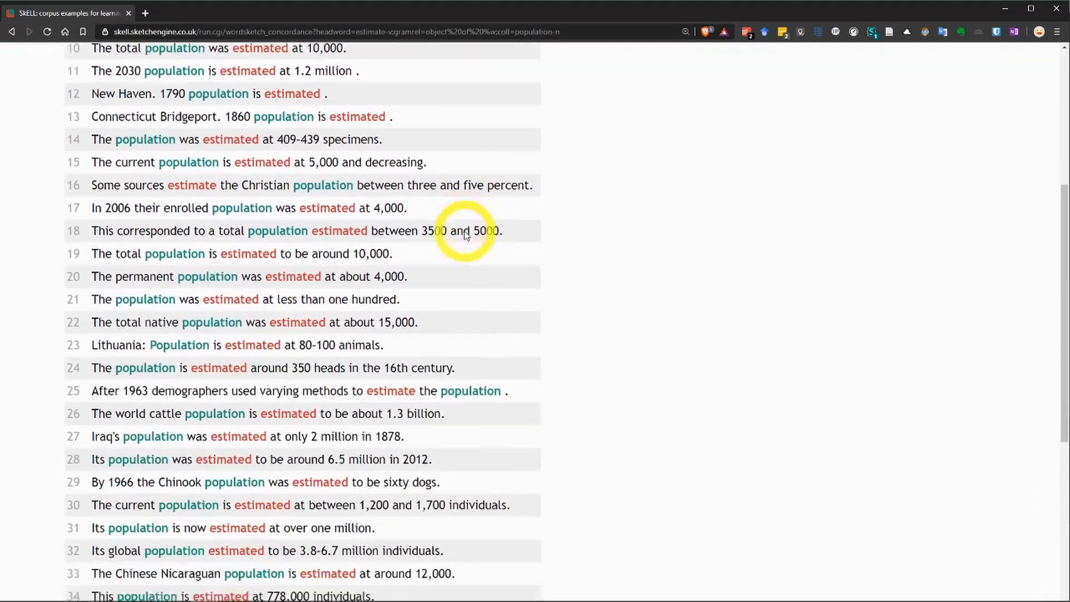
scroll(up, 3)
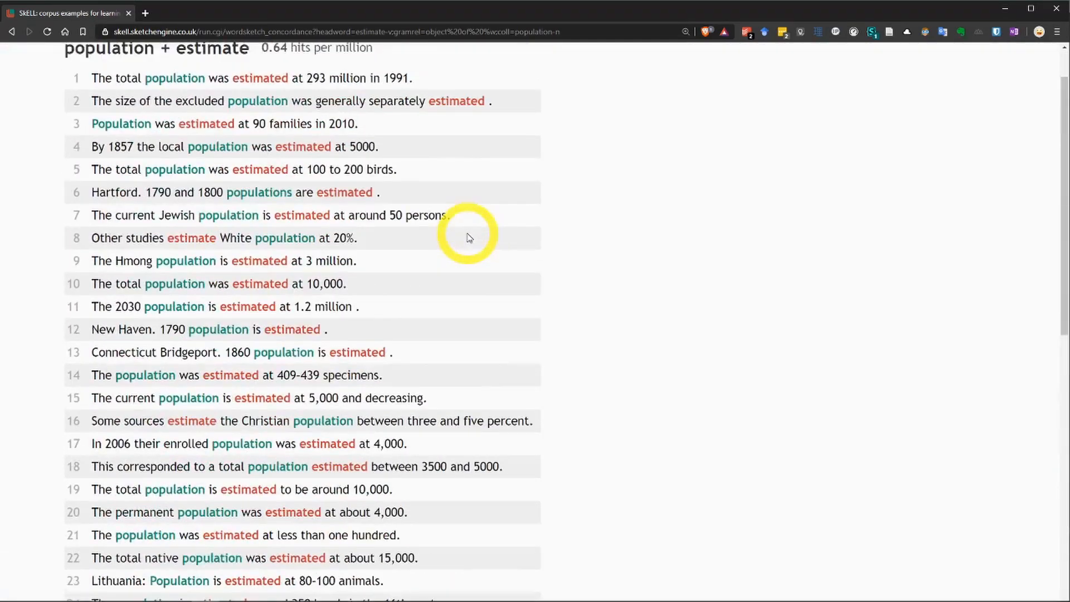
scroll(up, 3)
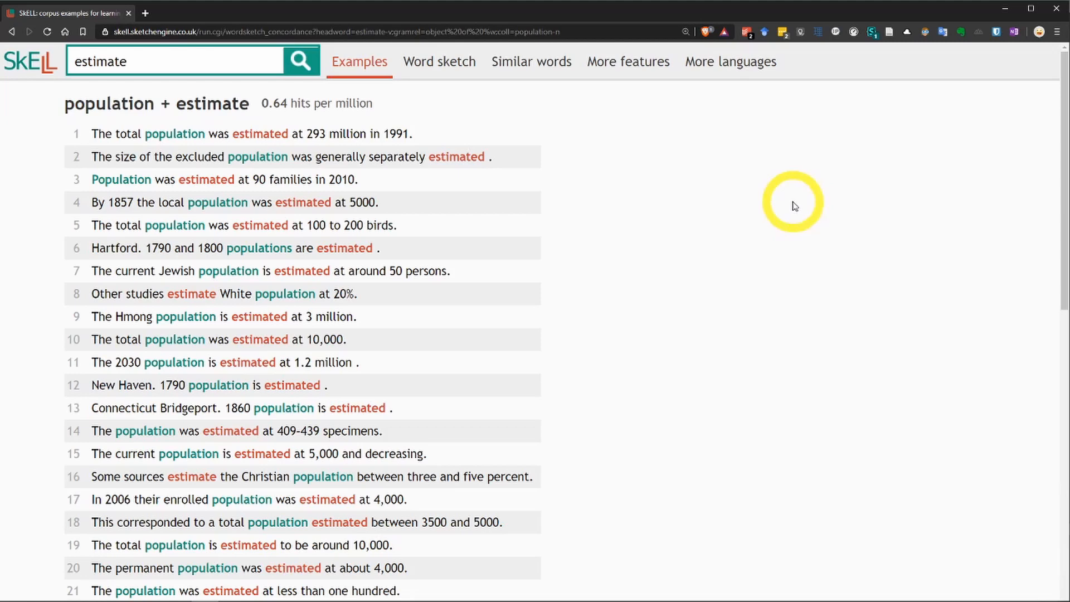
click(440, 61)
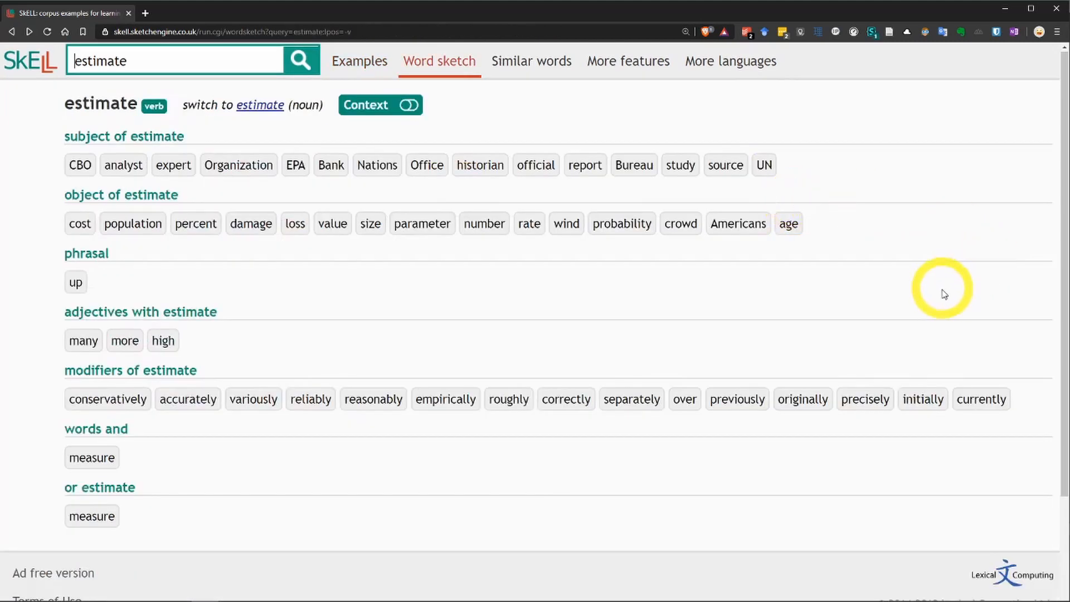
mouse_move(936, 322)
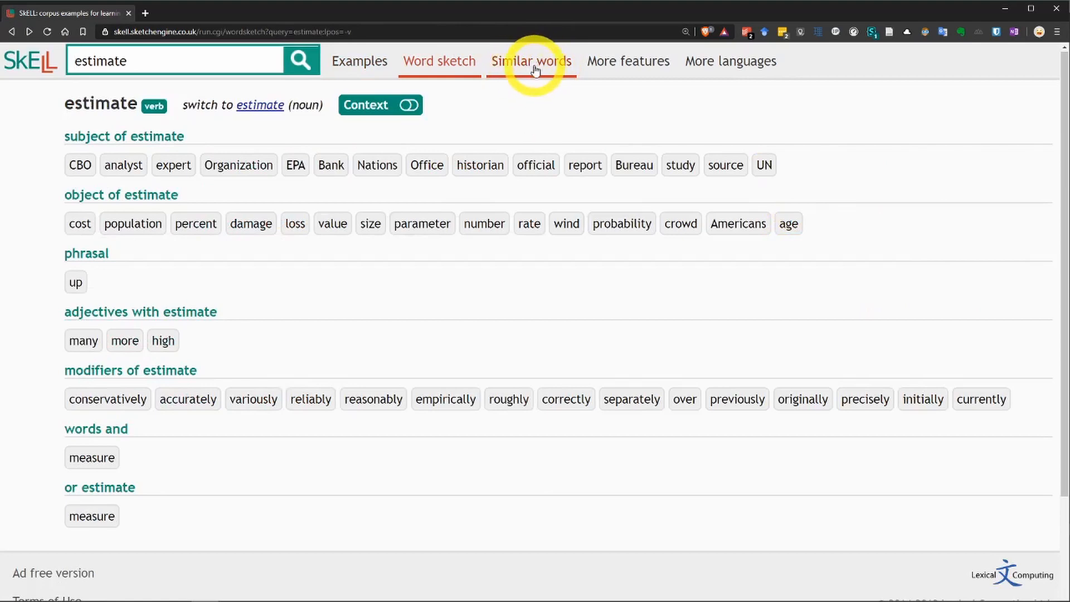
Step: Show Similar words for verb 'estimate': report, expect, determine, with a word cloud
click(529, 62)
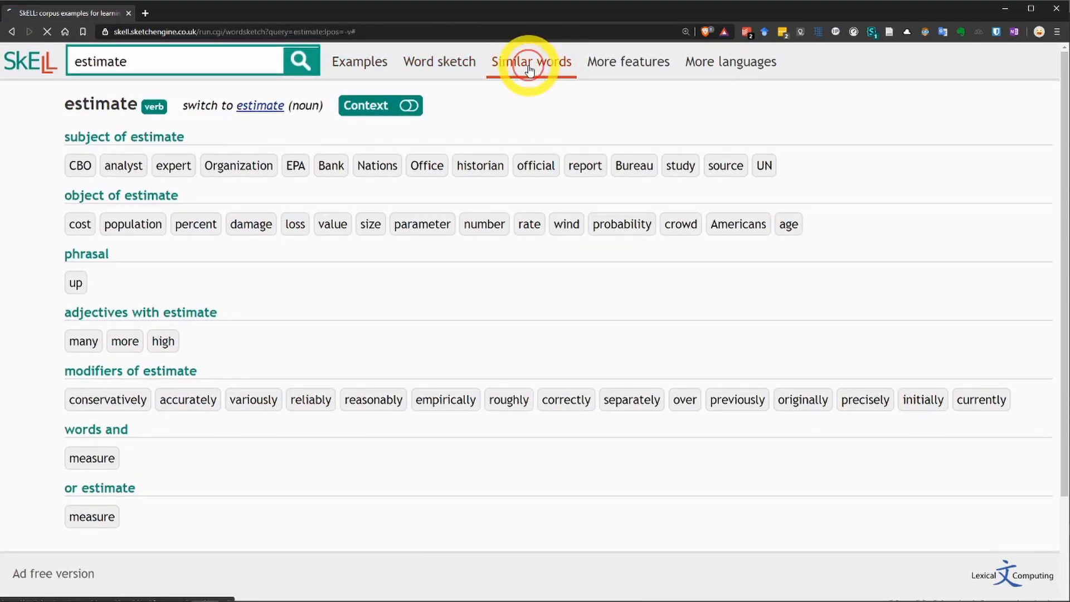
click(530, 61)
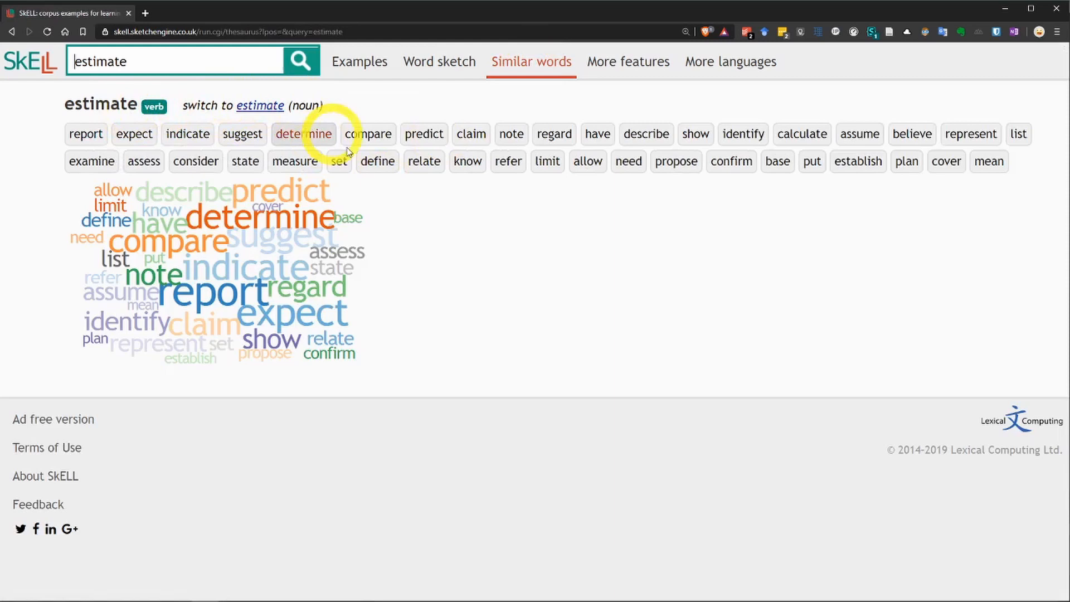
mouse_move(611, 295)
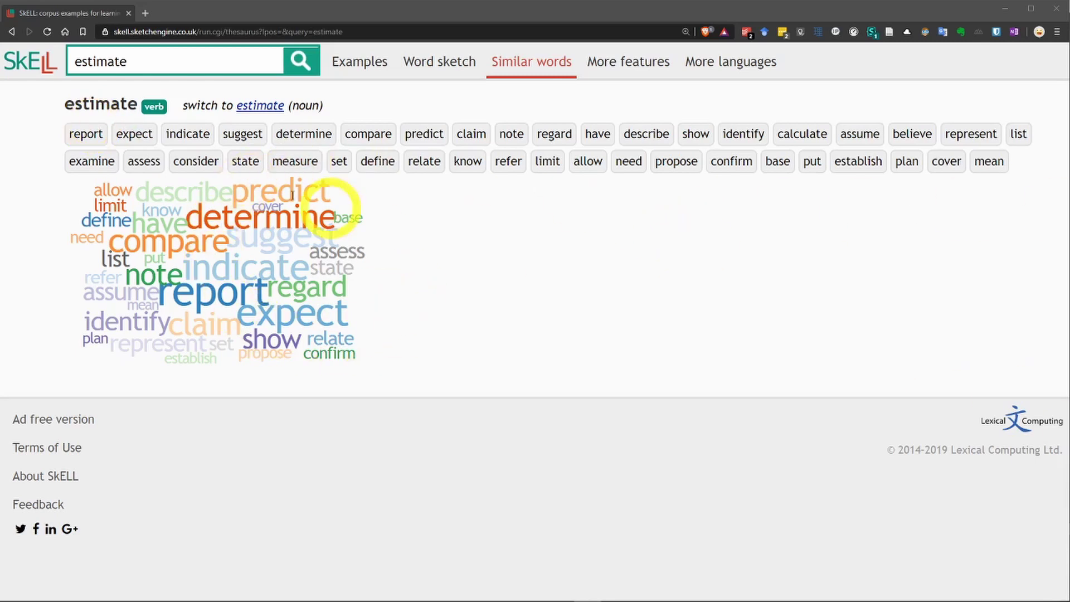
mouse_move(119, 180)
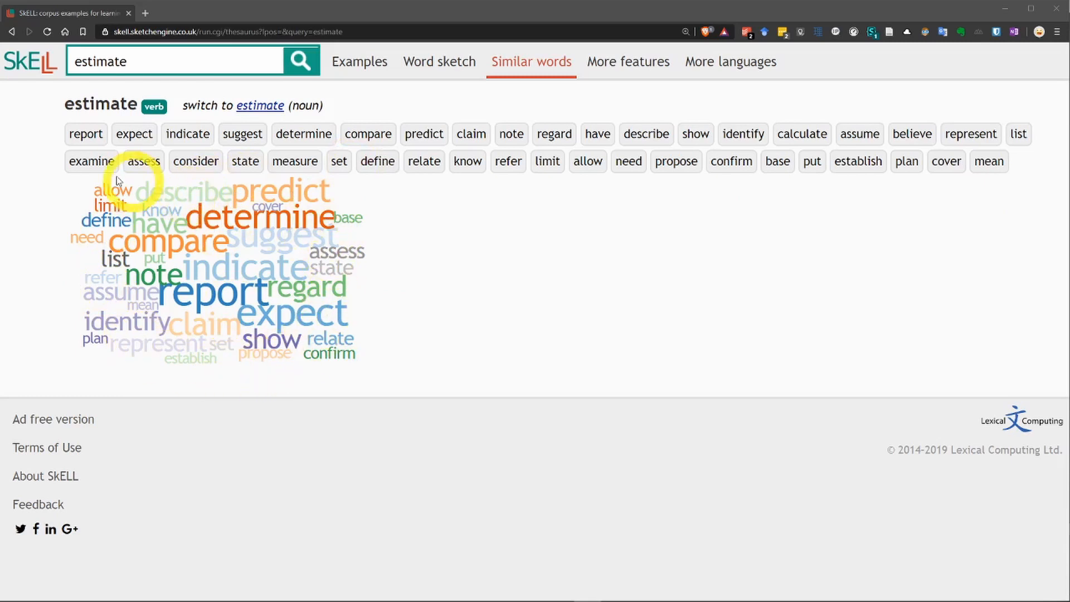
mouse_move(126, 285)
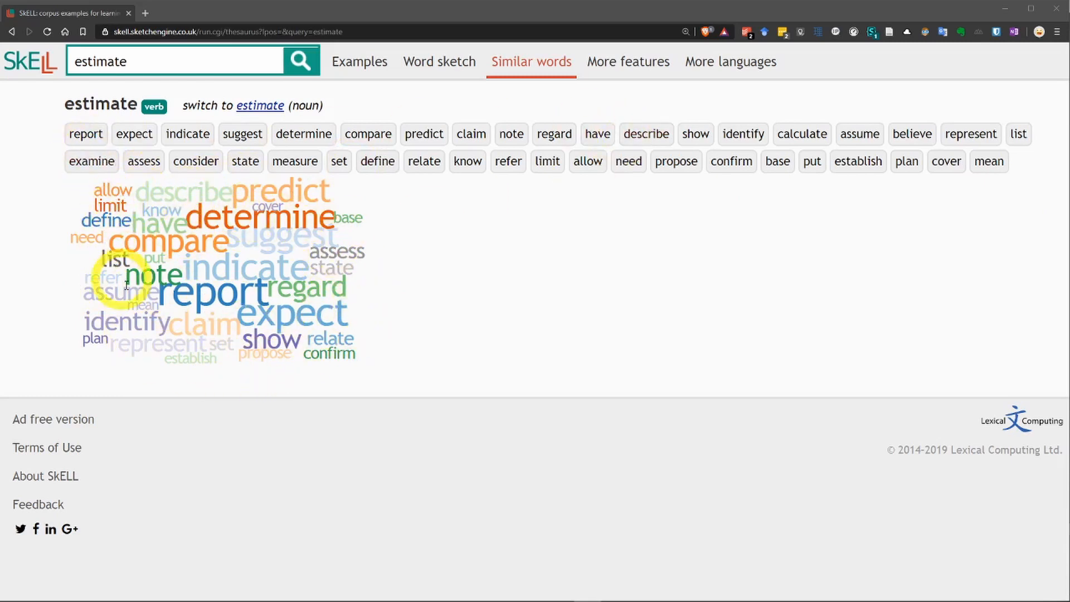
mouse_move(86, 133)
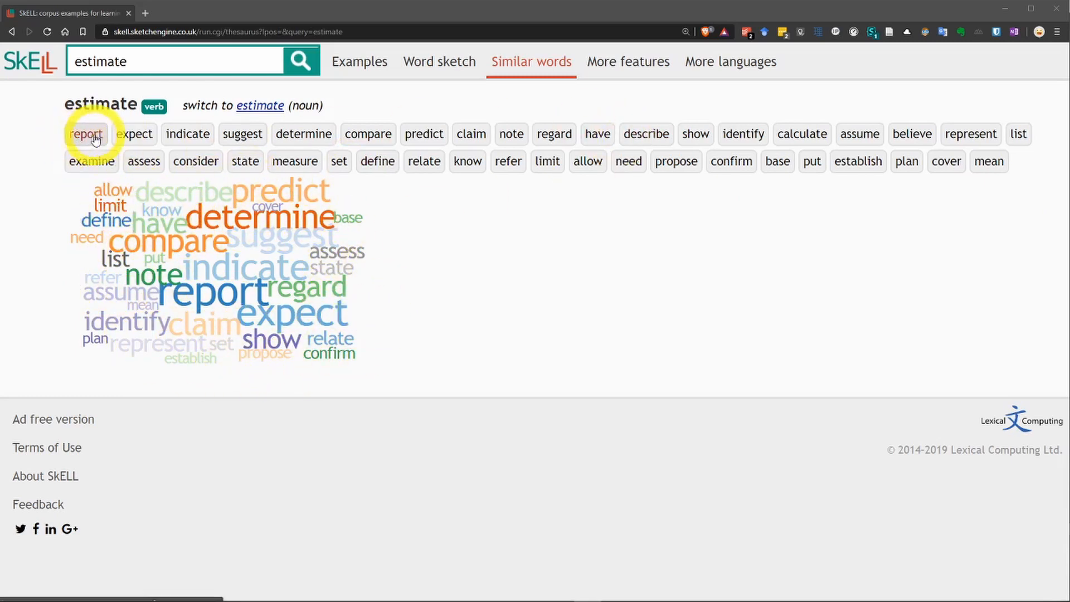
mouse_move(219, 293)
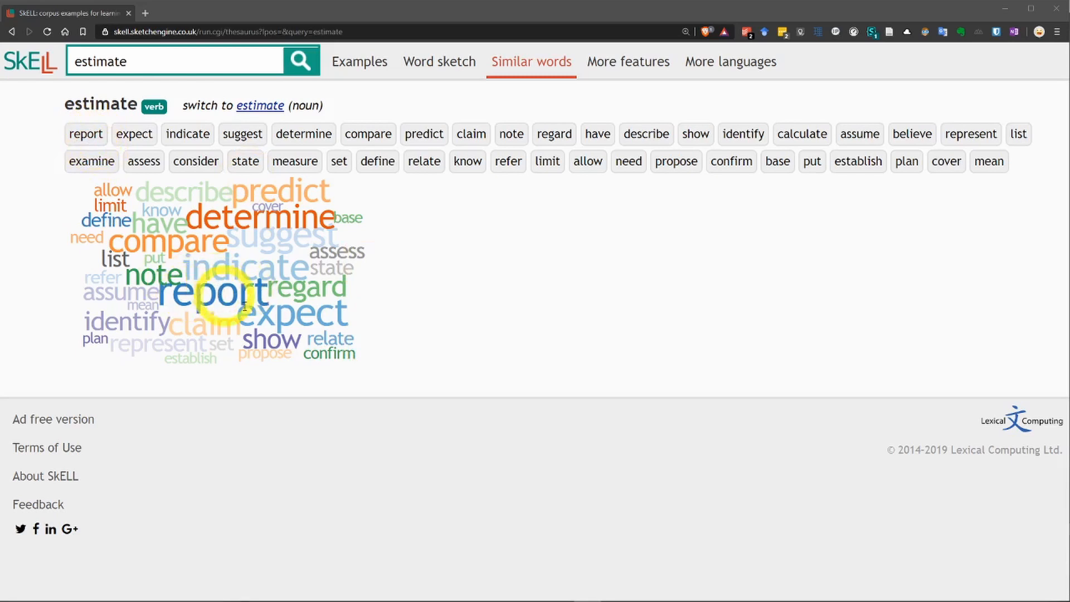
mouse_move(162, 350)
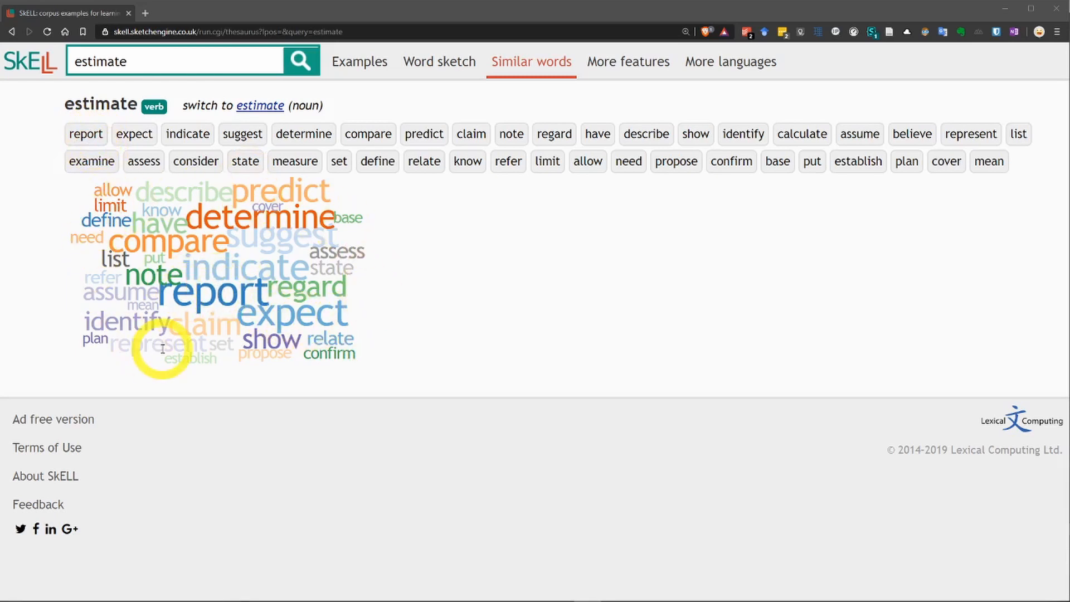
mouse_move(634, 286)
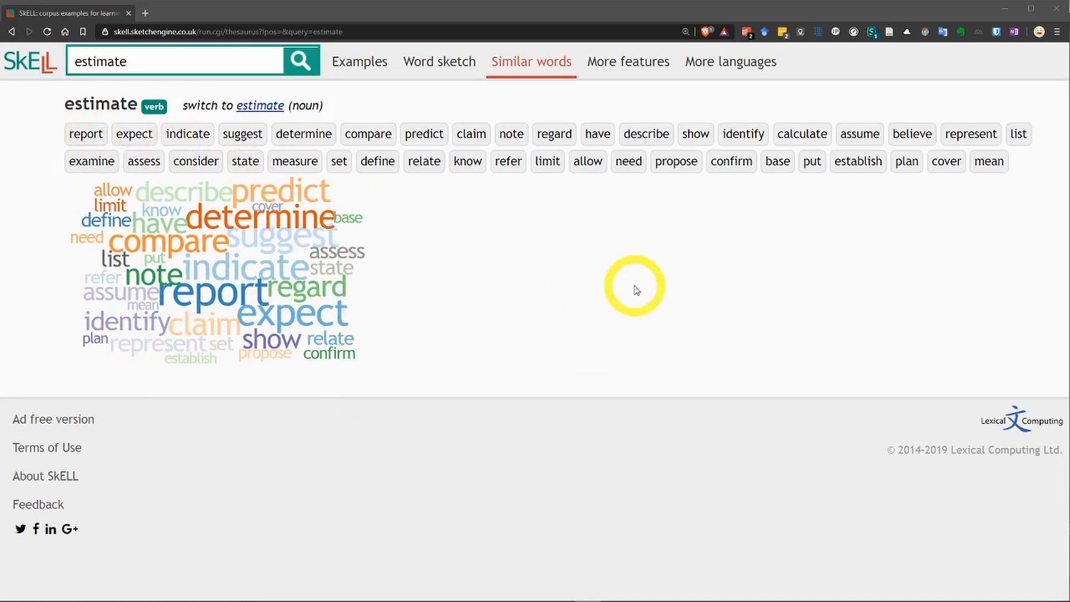